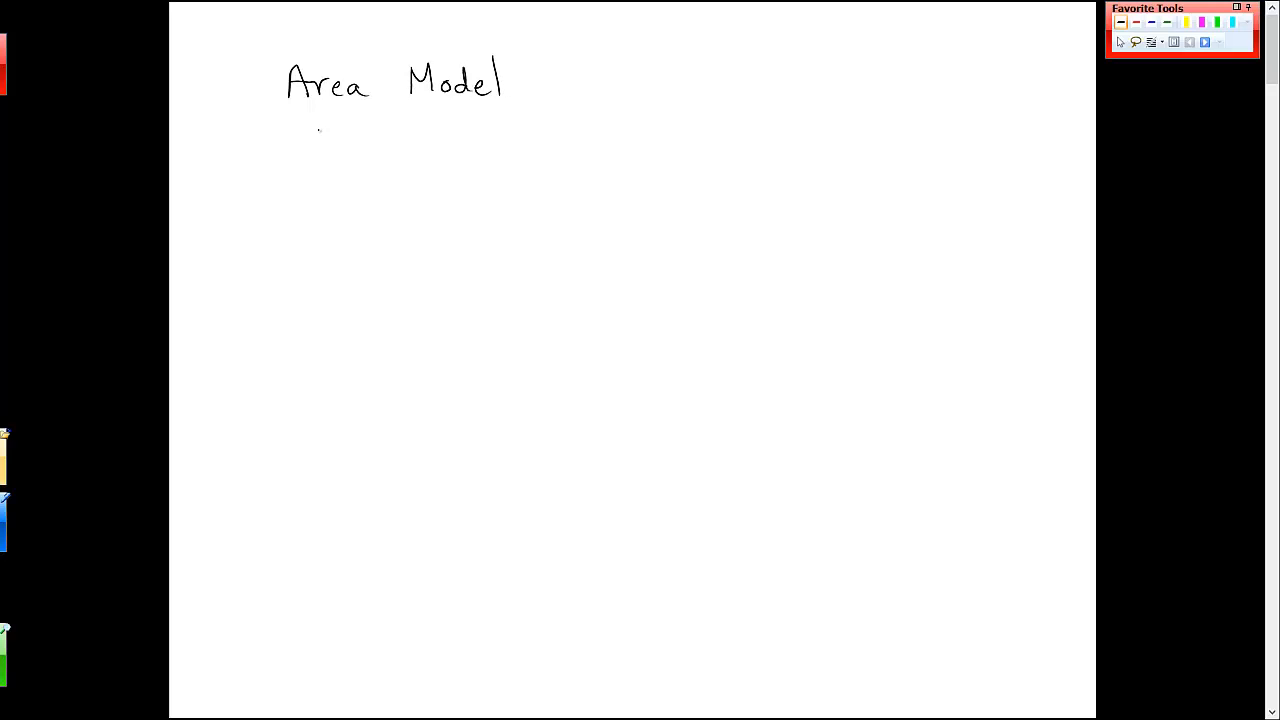
# Step: Handwrite 'Fraction bar', draw an empty whole rectangle labelled 'Area 1 units²', and begin a green 1/2 label
pyautogui.moveTo(318, 135); pyautogui.dragTo(400, 140)
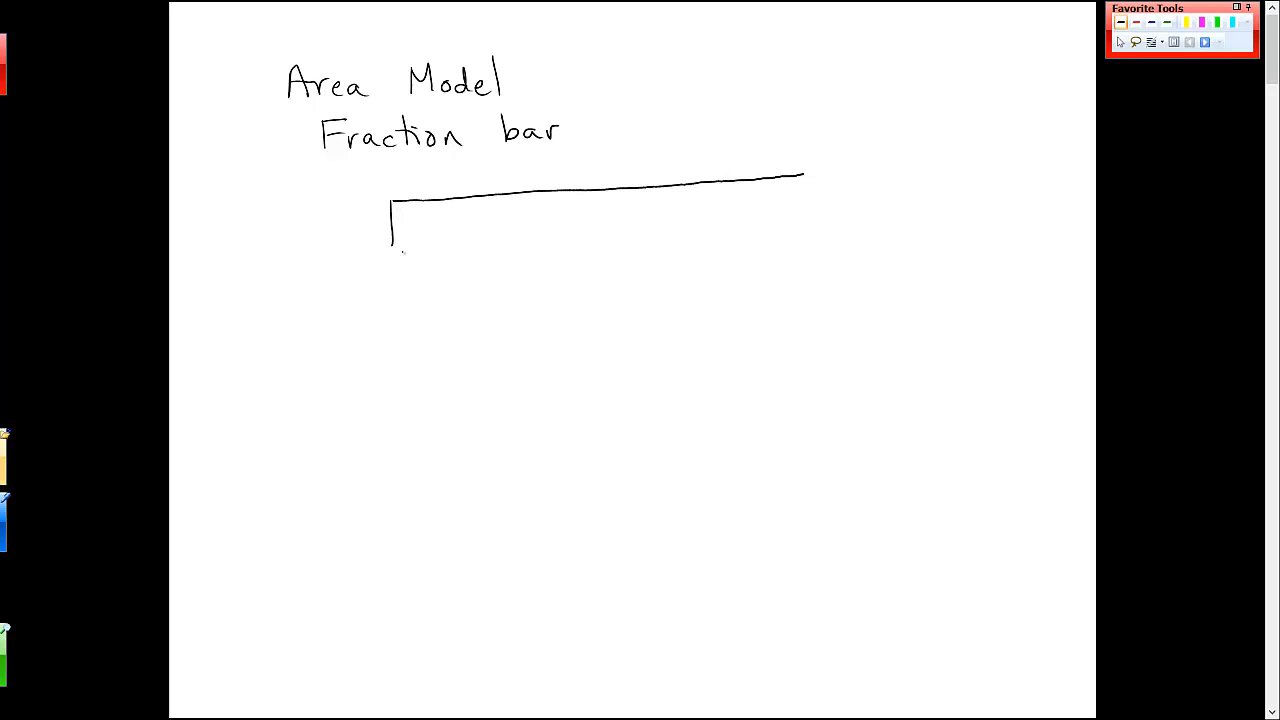
pyautogui.moveTo(400, 252); pyautogui.dragTo(810, 228)
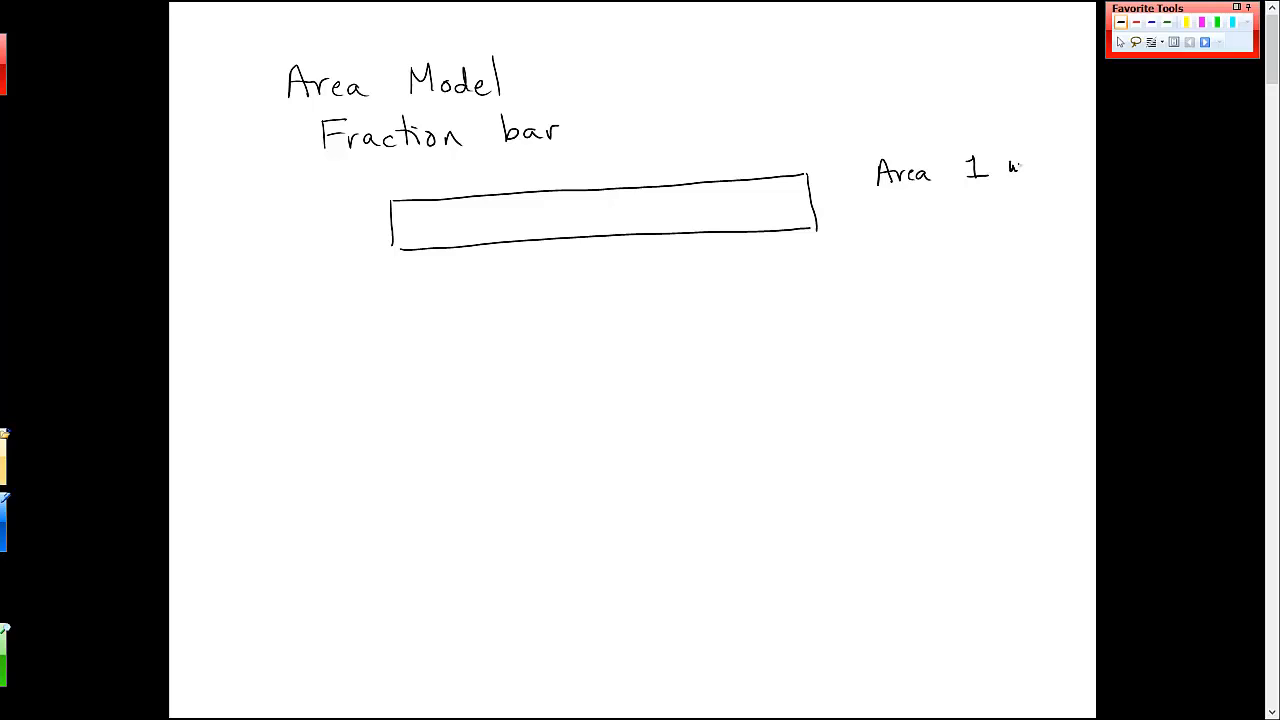
pyautogui.moveTo(1000, 170); pyautogui.dragTo(1055, 170)
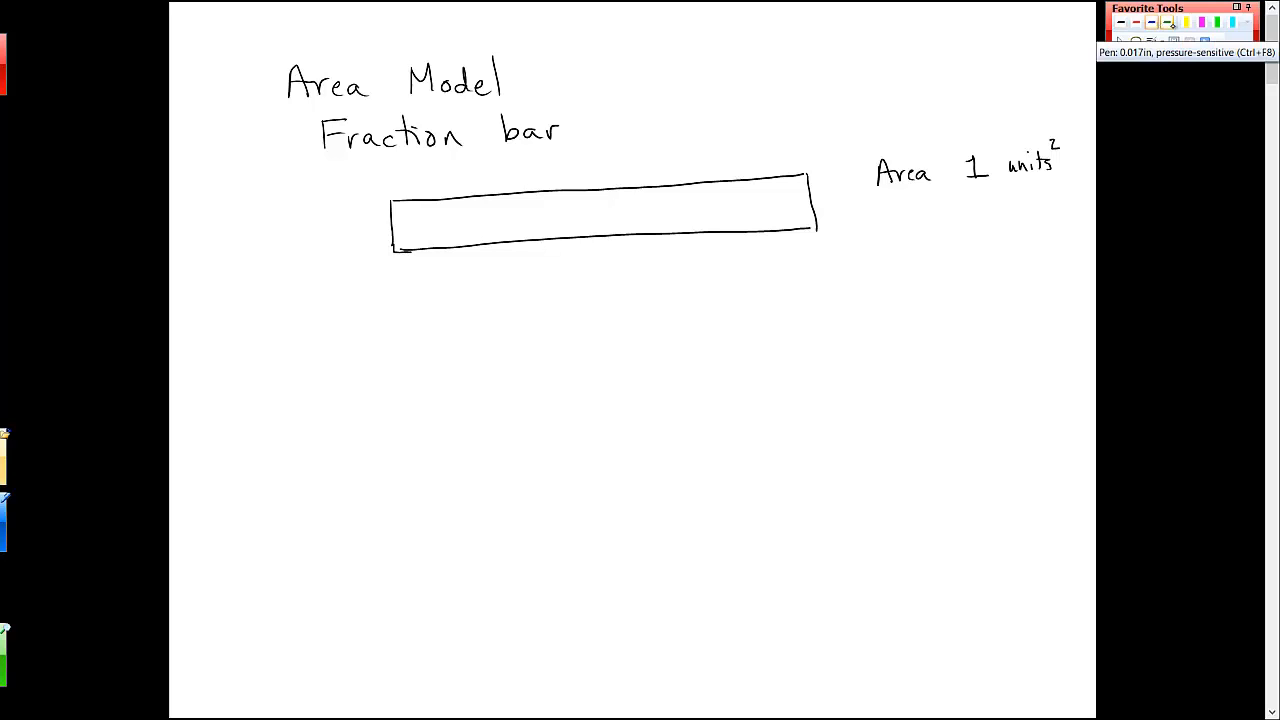
pyautogui.moveTo(293, 330); pyautogui.dragTo(305, 355)
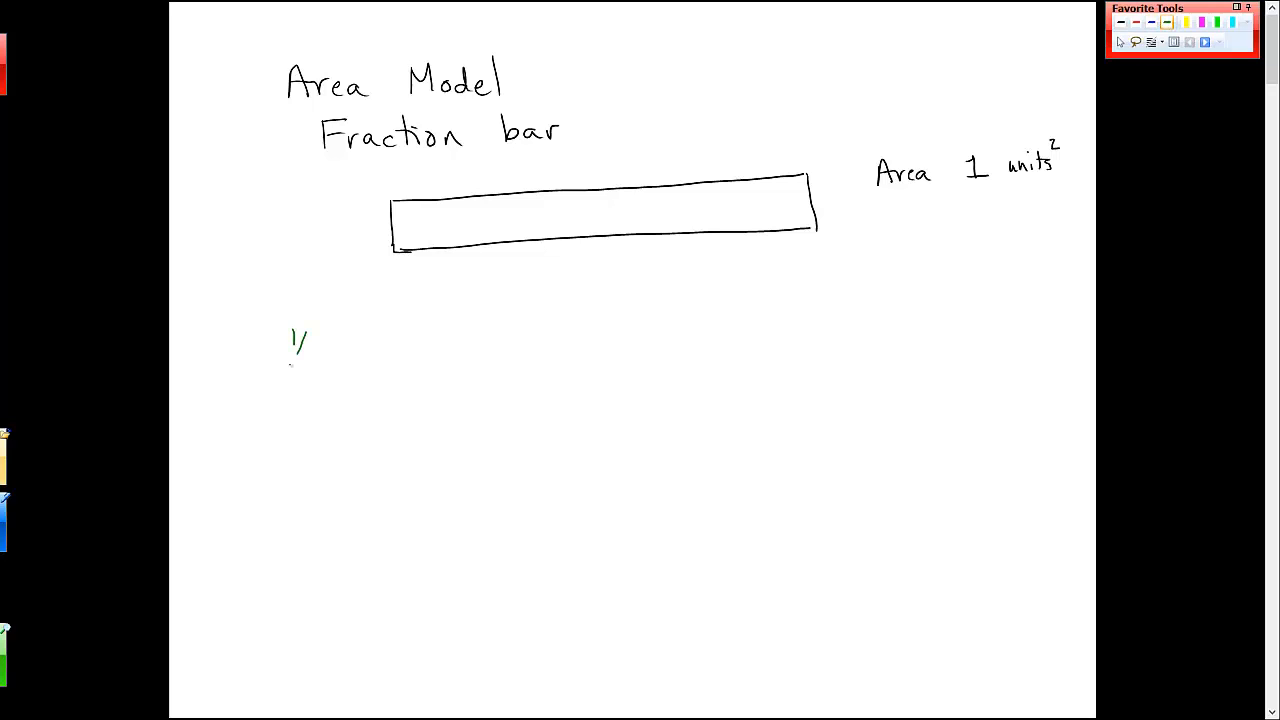
# Step: Finish the green 1/2 label and draw a black rectangle beside it
pyautogui.moveTo(300, 350); pyautogui.dragTo(320, 365)
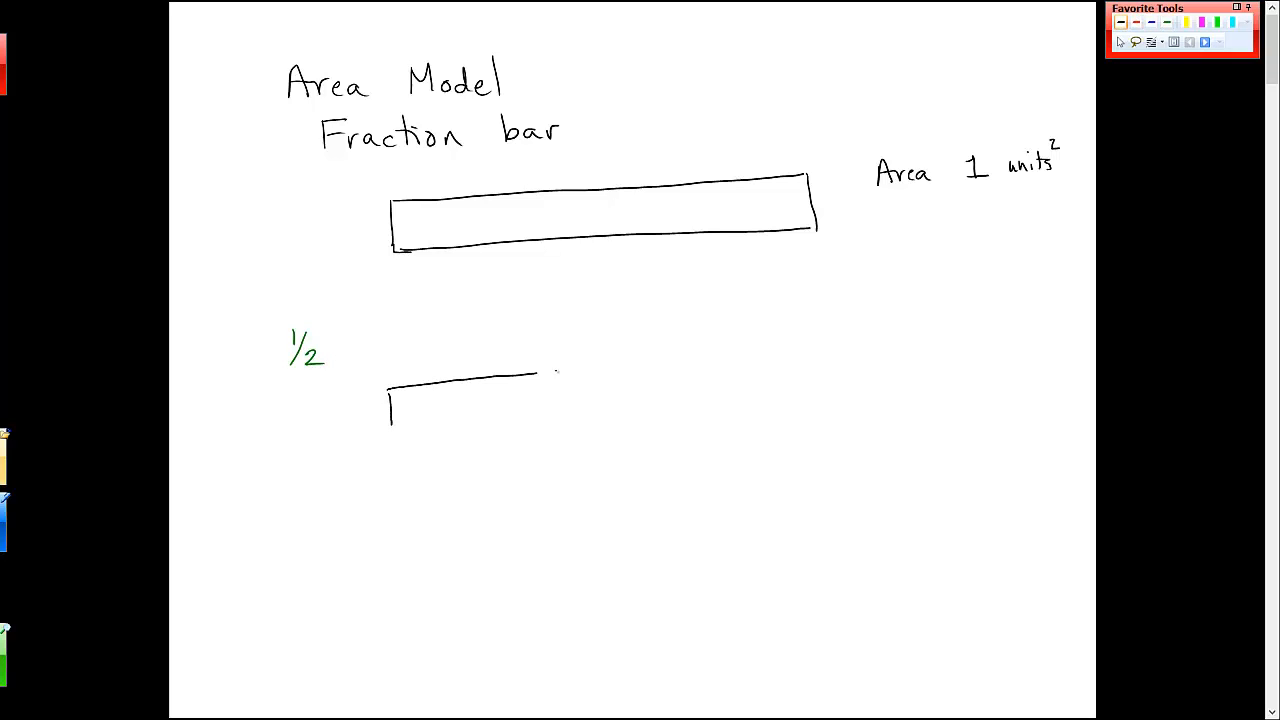
pyautogui.moveTo(540, 374); pyautogui.dragTo(833, 395)
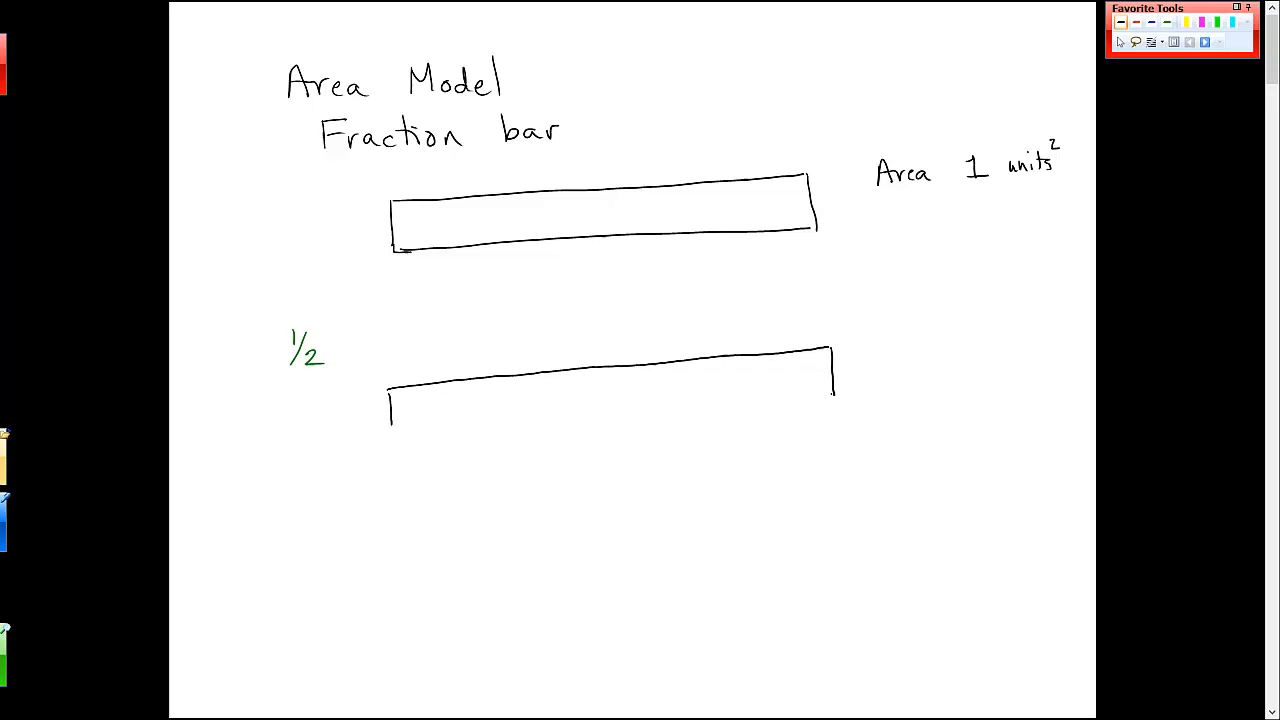
pyautogui.moveTo(390, 425); pyautogui.dragTo(745, 408)
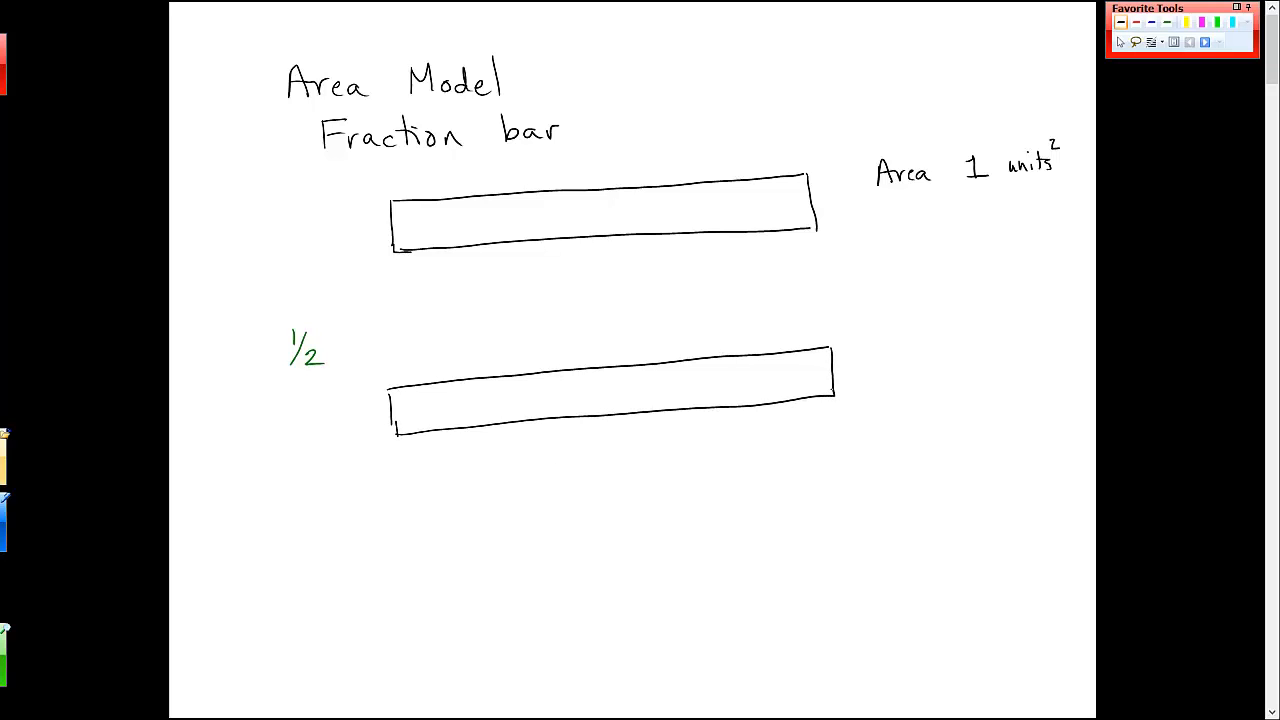
# Step: Divide the 1/2 bar in half and shade its left half blue
pyautogui.moveTo(600, 372); pyautogui.dragTo(602, 408)
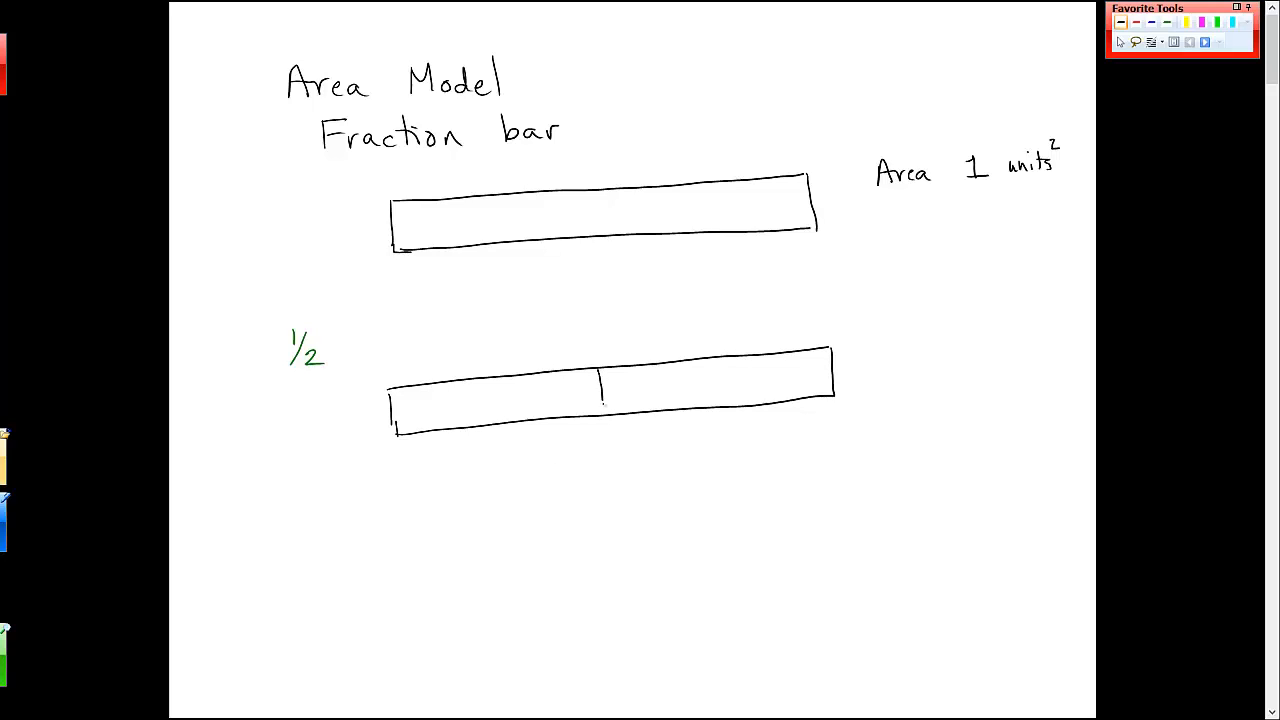
pyautogui.moveTo(600, 370); pyautogui.dragTo(602, 412)
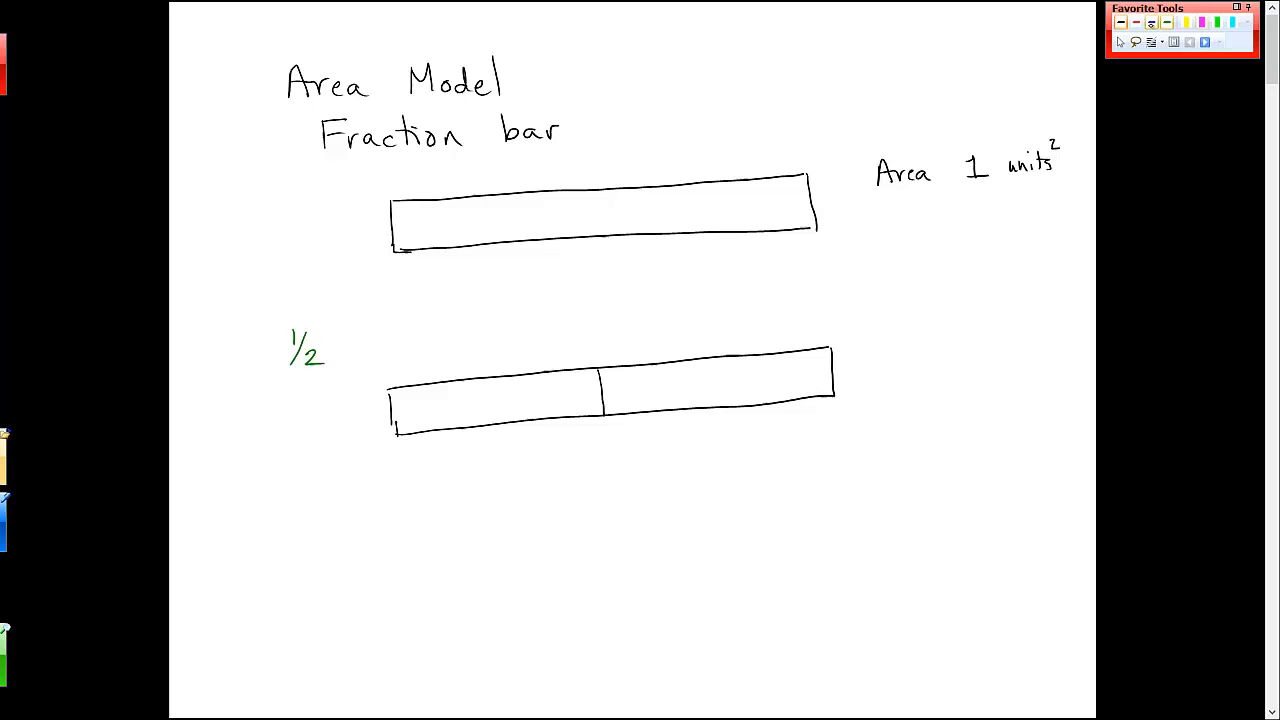
pyautogui.moveTo(395, 415); pyautogui.dragTo(455, 395)
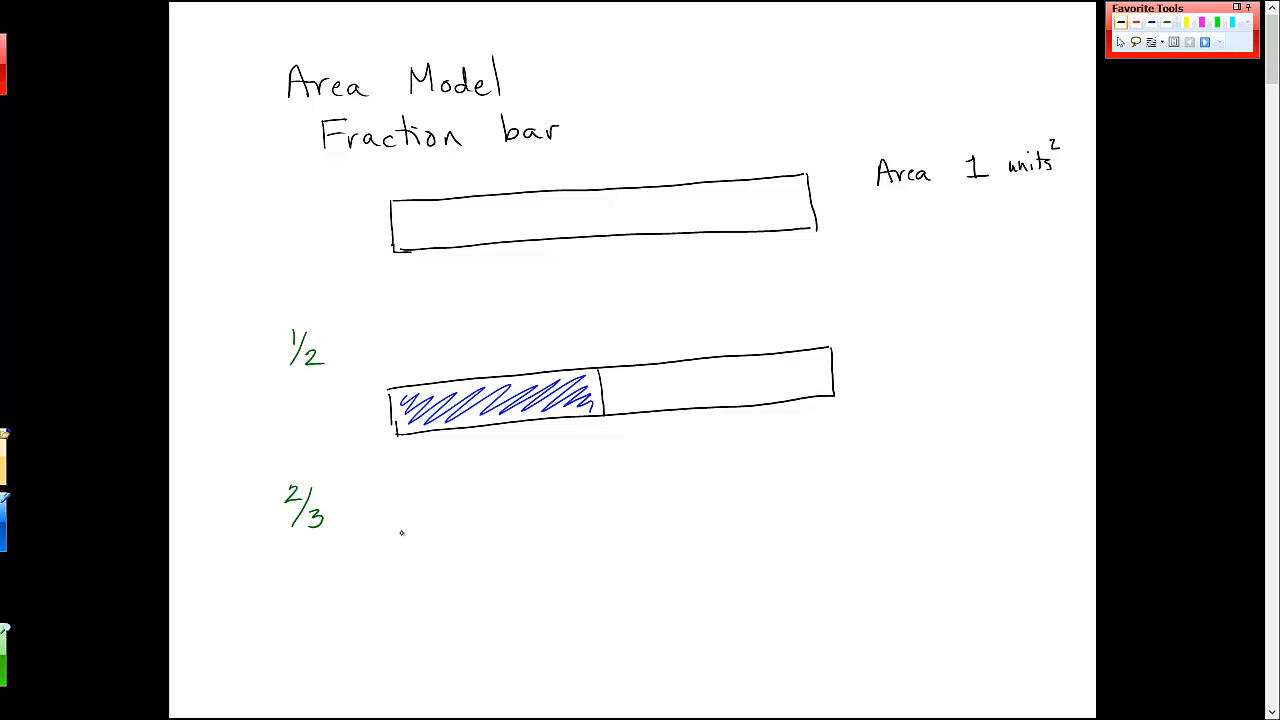
# Step: Draw a rectangle beside 2/3 split into thirds and shade the first two sections blue
pyautogui.moveTo(402, 490); pyautogui.dragTo(402, 535)
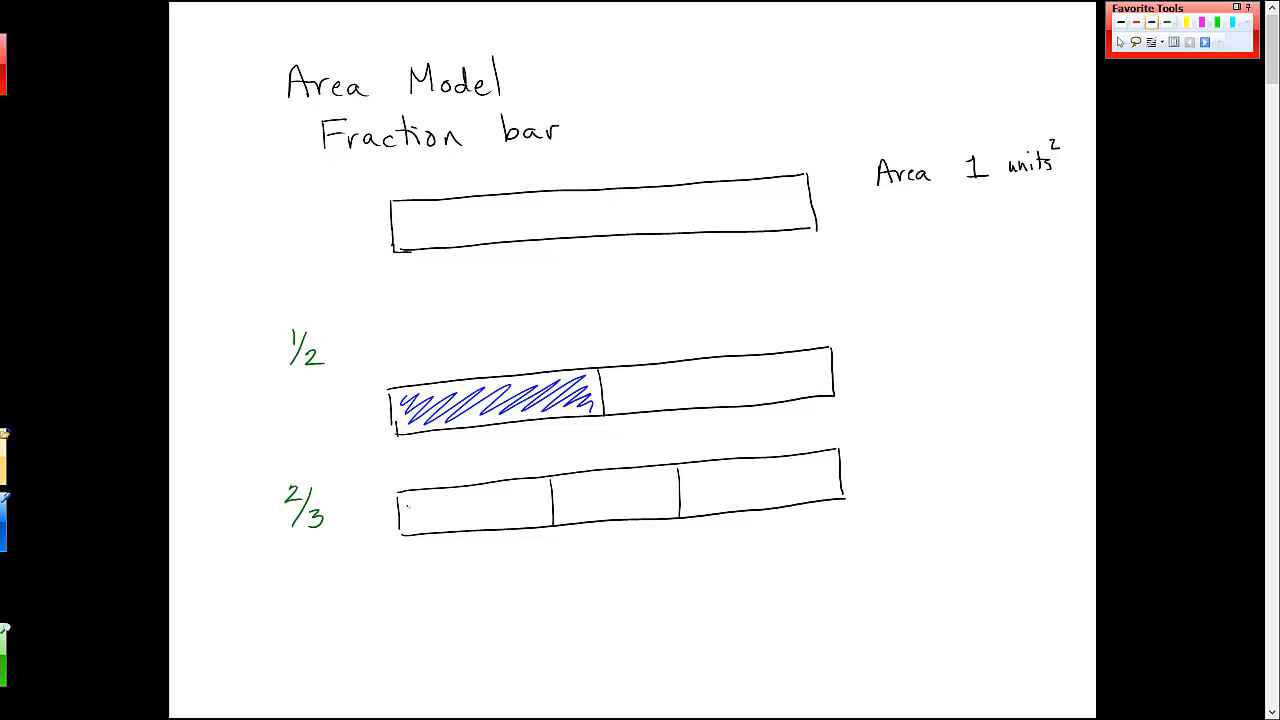
pyautogui.moveTo(400, 505); pyautogui.dragTo(545, 505)
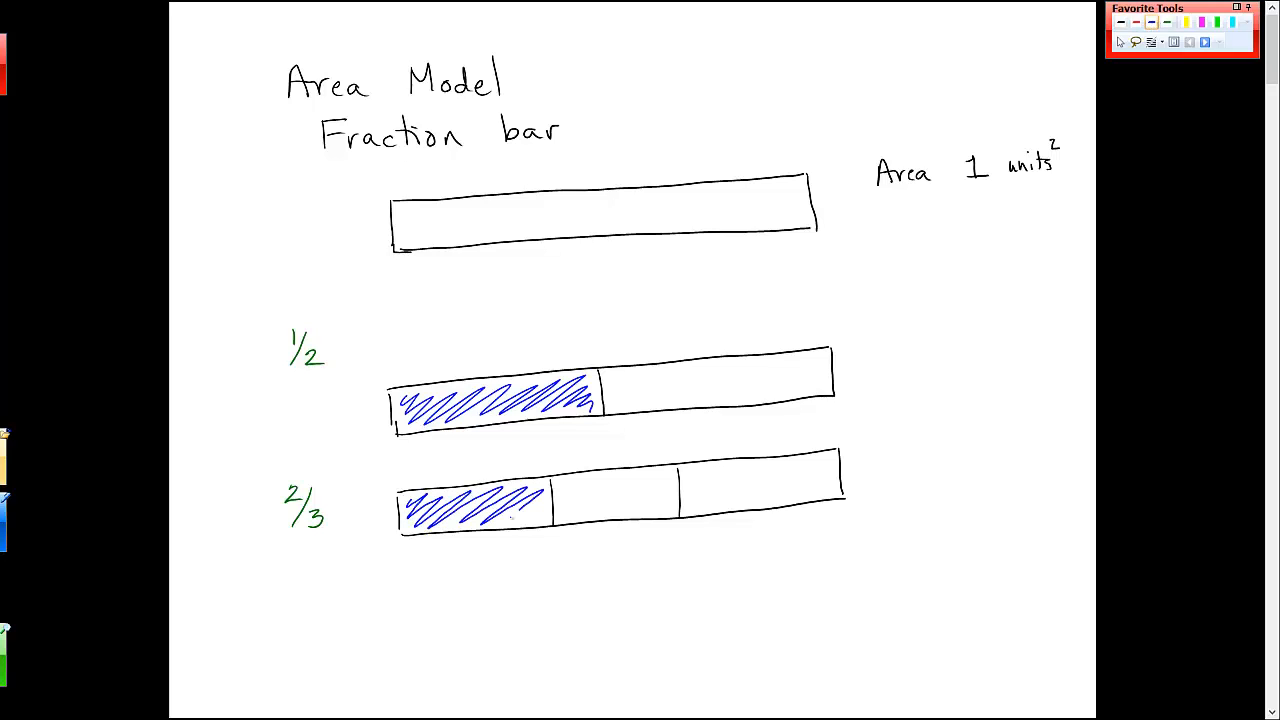
pyautogui.moveTo(555, 505); pyautogui.dragTo(660, 495)
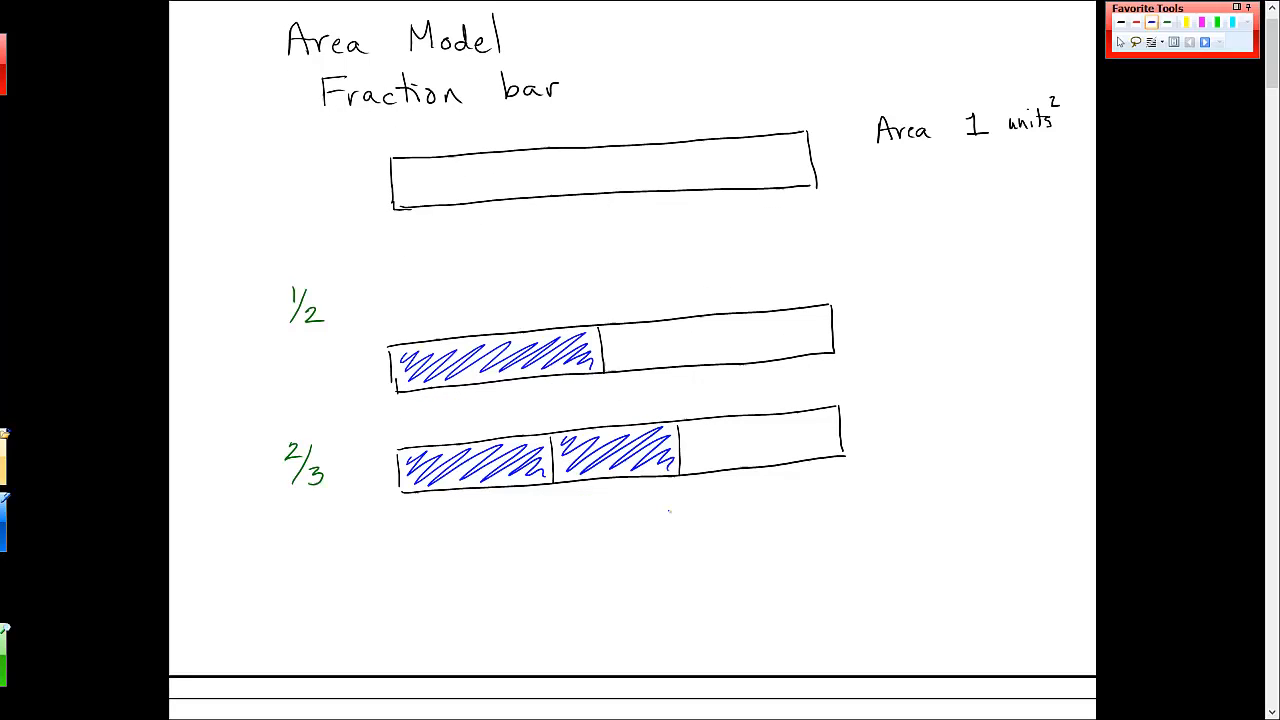
pyautogui.scroll(-3)
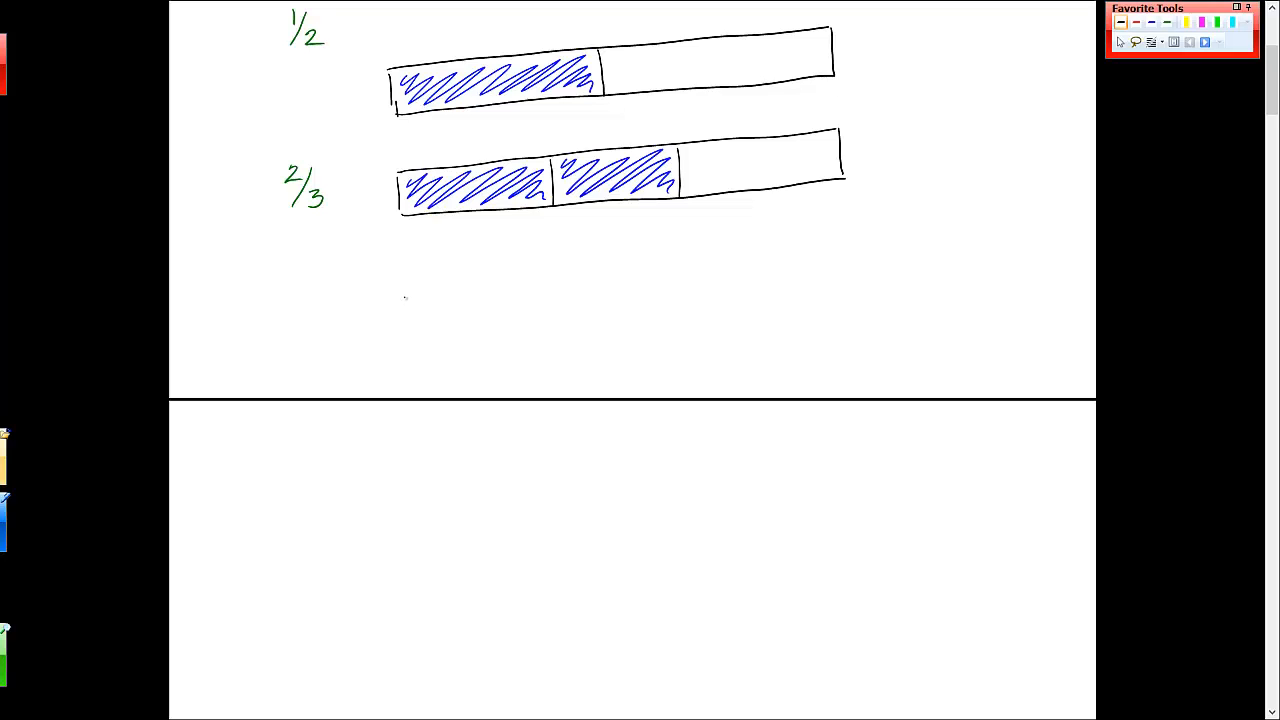
# Step: Draw a shorter bar under the 2/3 model, split it into three unequal parts and shade the first two blue
pyautogui.moveTo(405, 315); pyautogui.dragTo(670, 275)
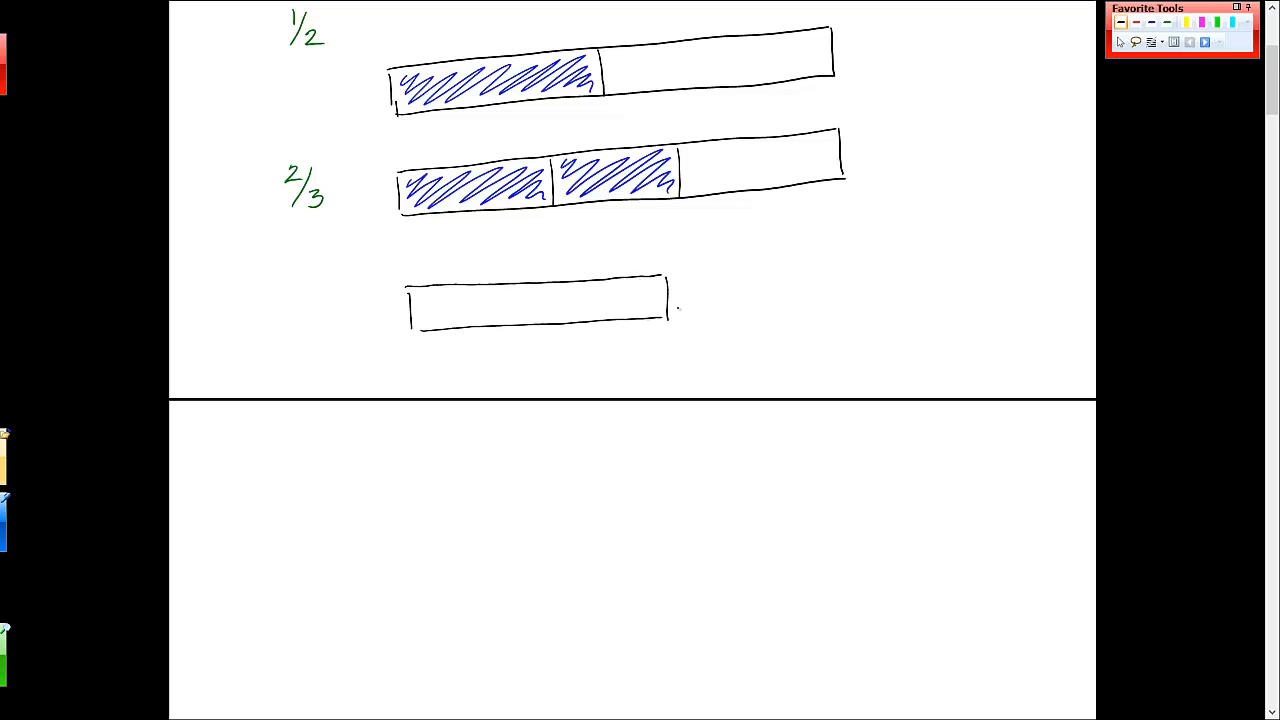
pyautogui.moveTo(488, 283); pyautogui.dragTo(488, 321)
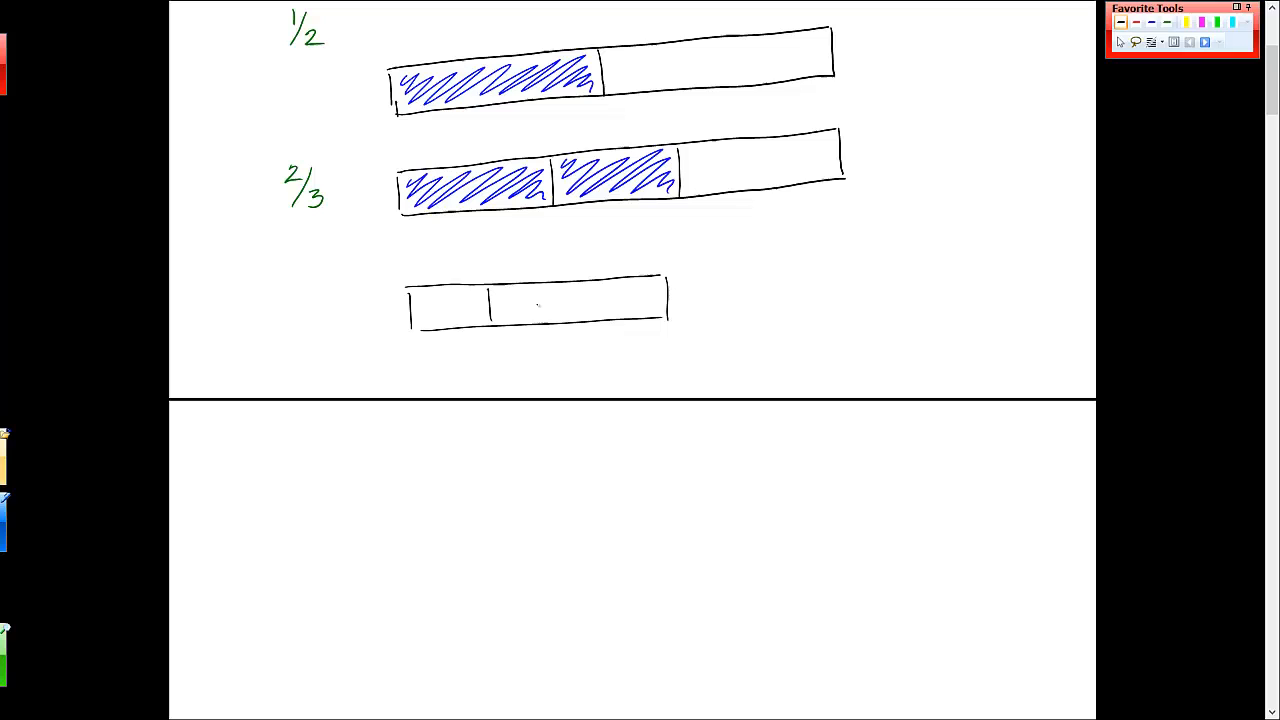
pyautogui.moveTo(550, 285); pyautogui.dragTo(550, 320)
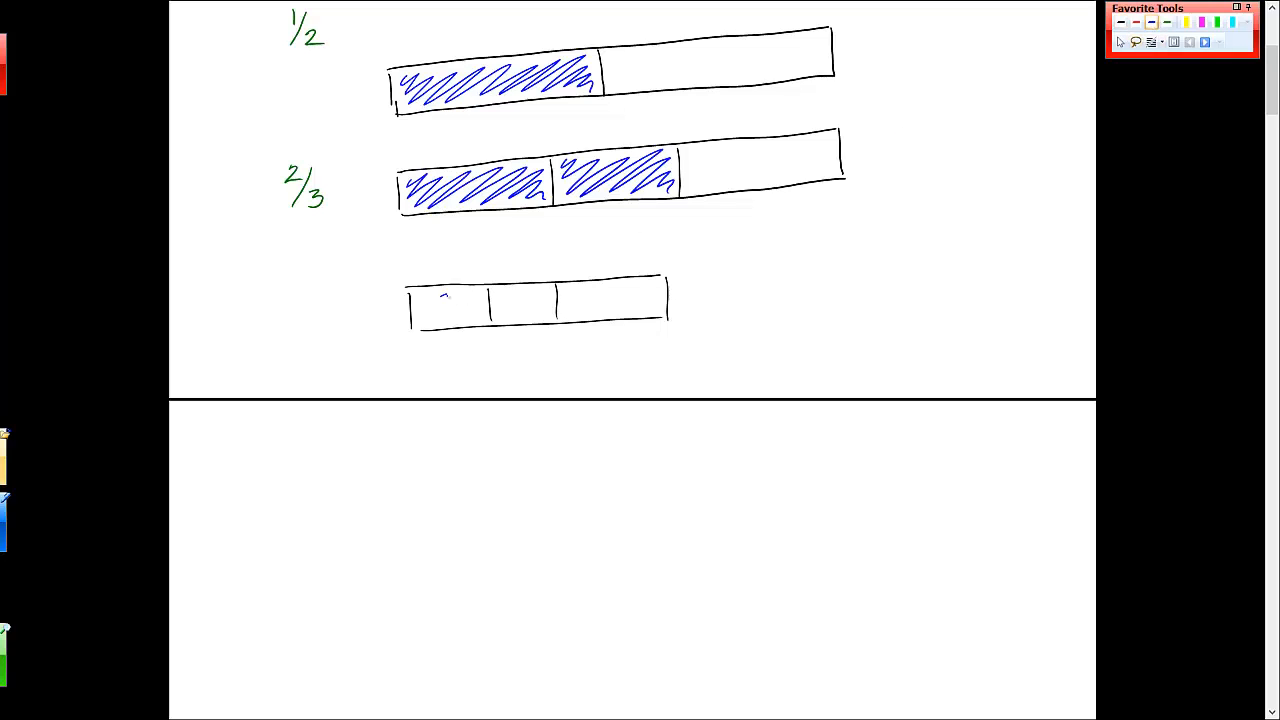
pyautogui.moveTo(425, 305); pyautogui.dragTo(545, 310)
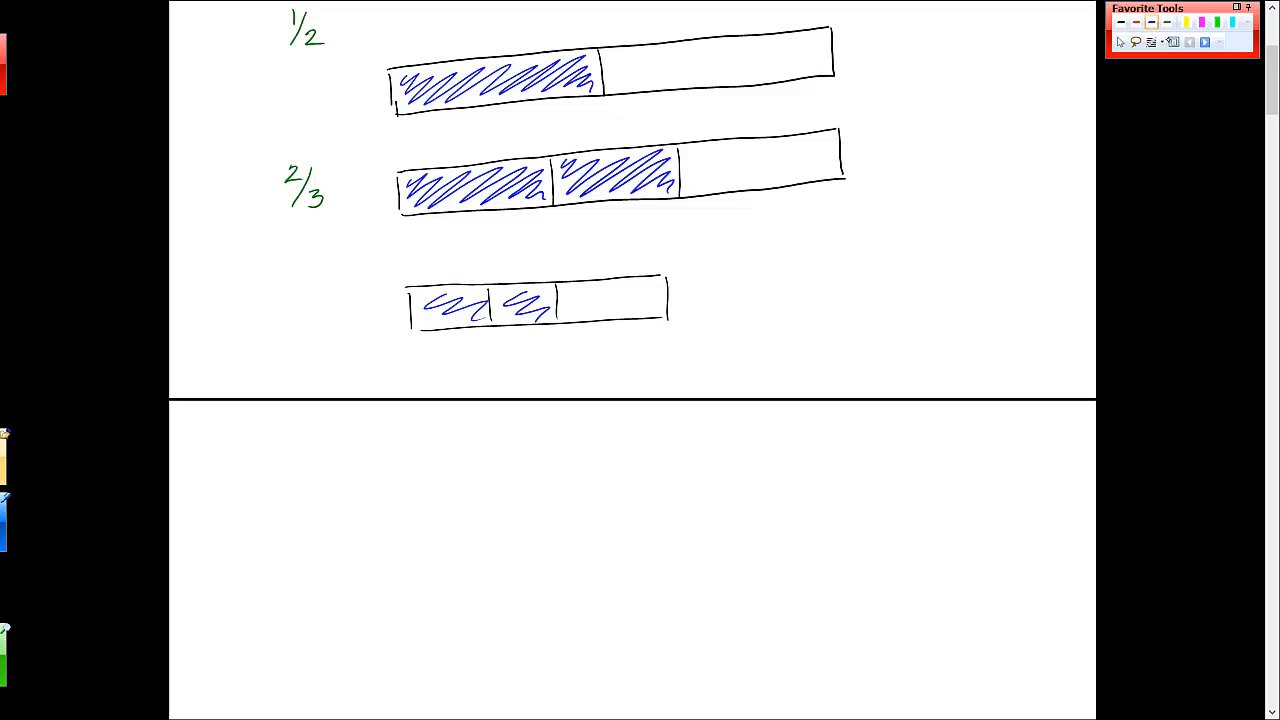
# Step: Add green braces under both bars and mark the short bar wrong with a red circle and cross
pyautogui.moveTo(418, 230); pyautogui.dragTo(615, 228)
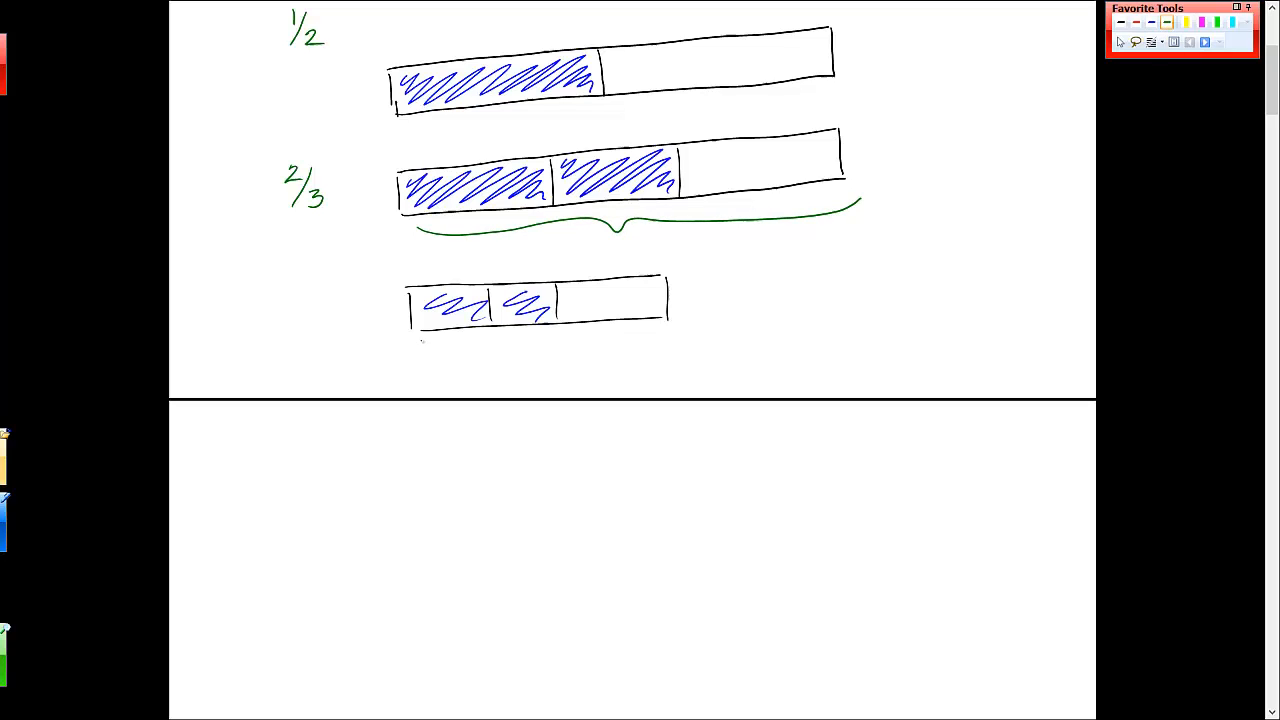
pyautogui.moveTo(415, 345); pyautogui.dragTo(660, 330)
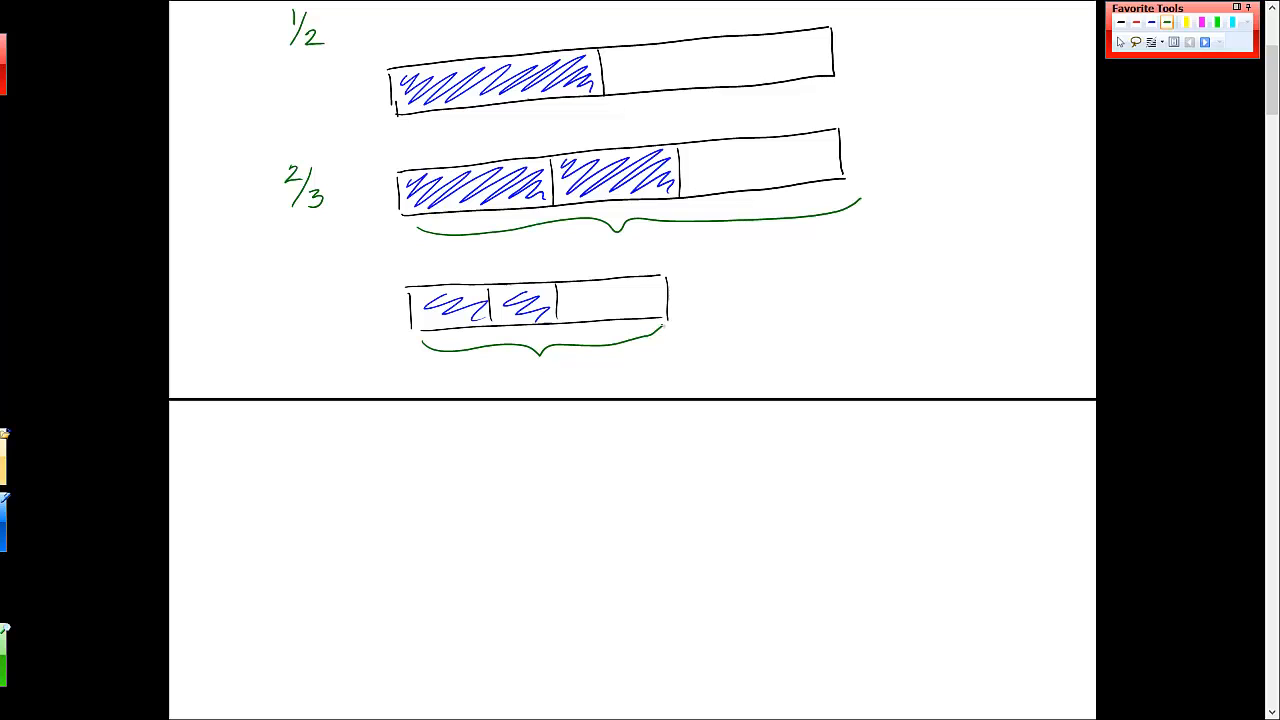
pyautogui.moveTo(550, 257); pyautogui.dragTo(658, 255)
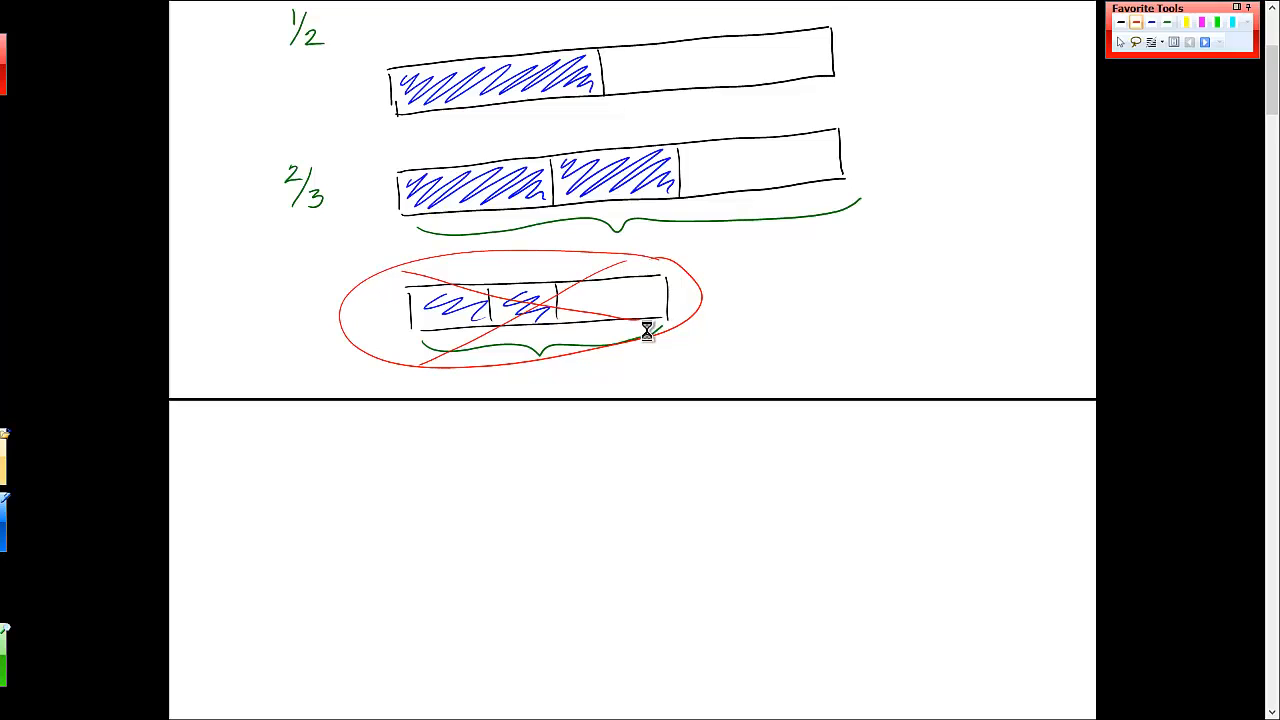
pyautogui.scroll(3)
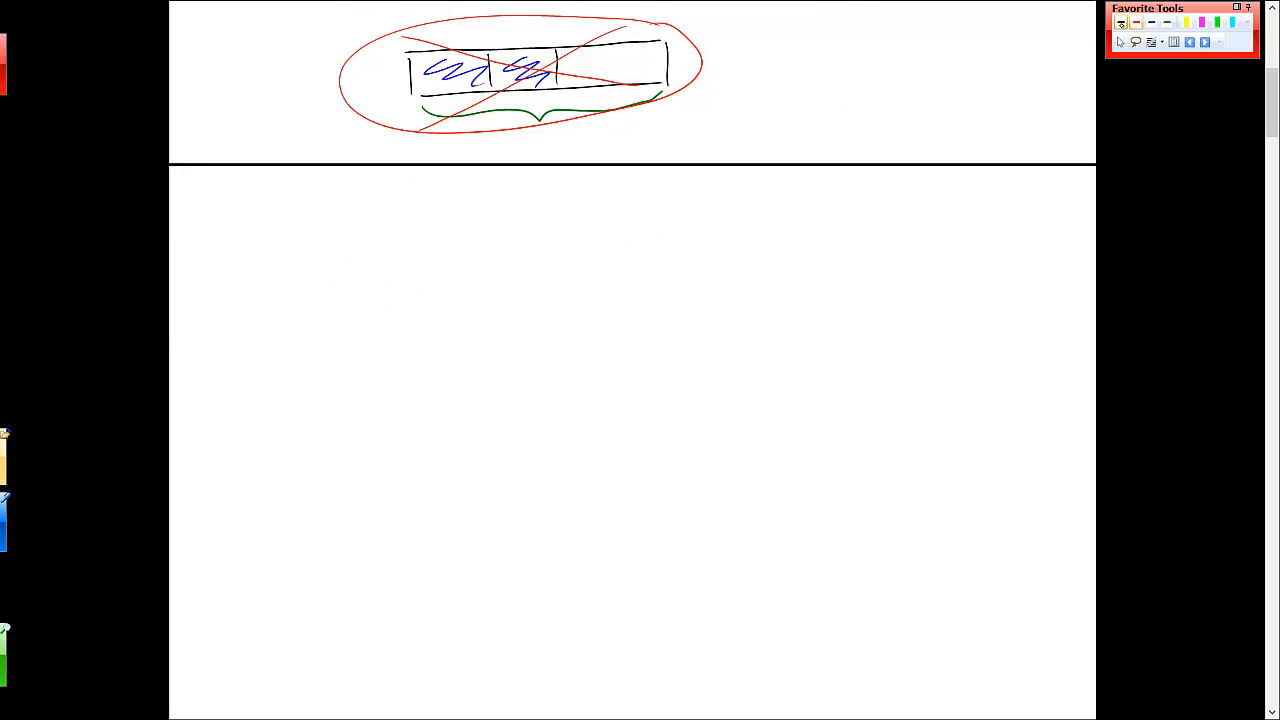
pyautogui.moveTo(1122, 23)
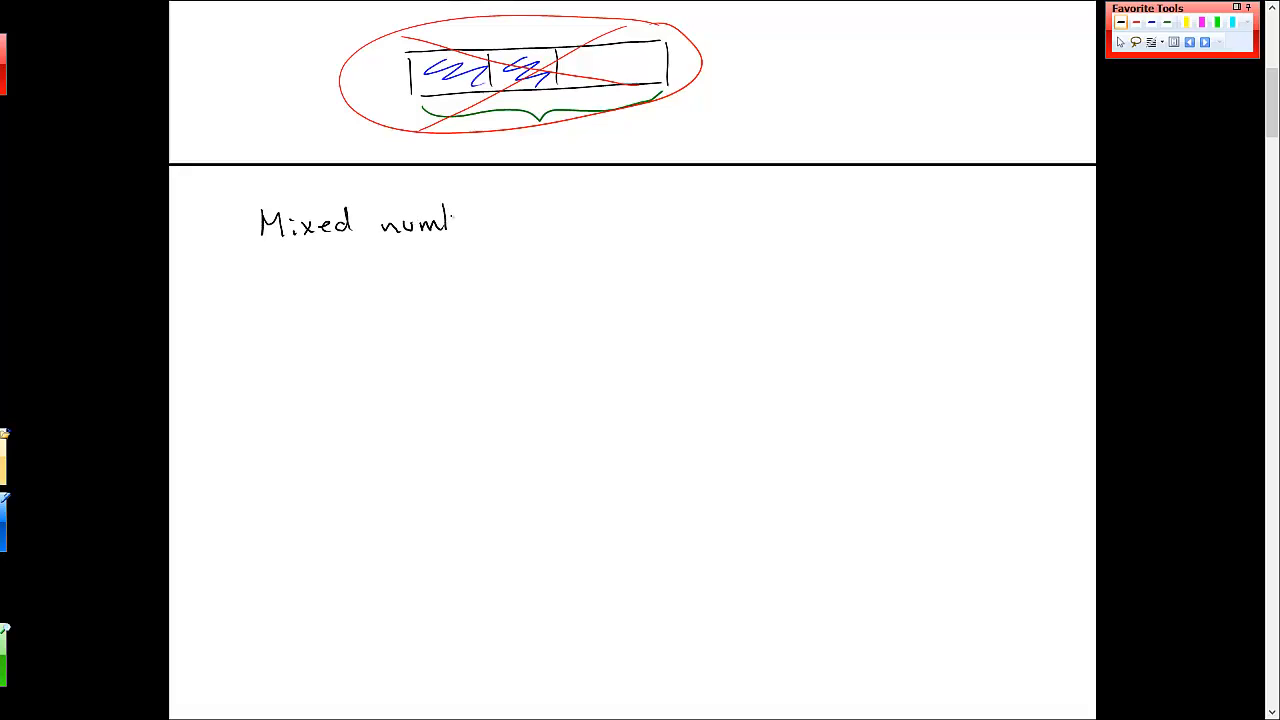
# Step: Write the 'Mixed numbers' heading and 2 1/3, then draw three stacked bar outlines
pyautogui.write('bers')
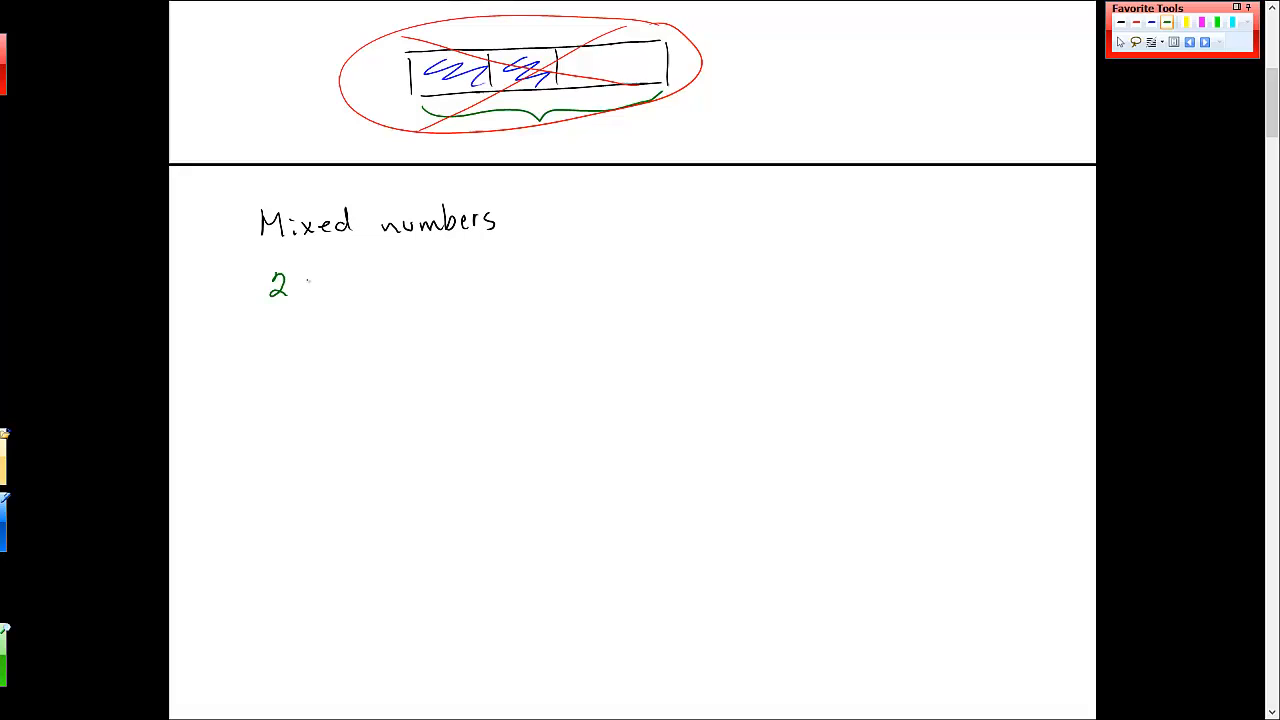
pyautogui.moveTo(310, 270); pyautogui.dragTo(325, 305)
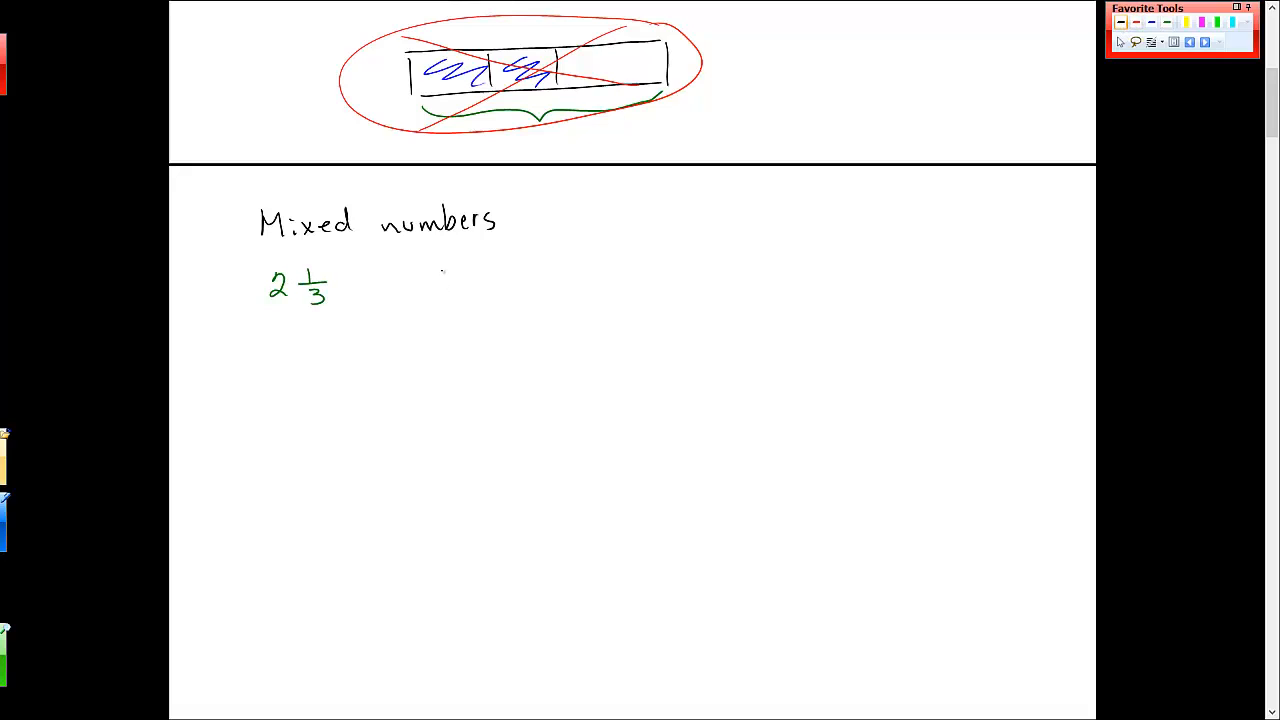
pyautogui.moveTo(440, 300); pyautogui.dragTo(680, 255)
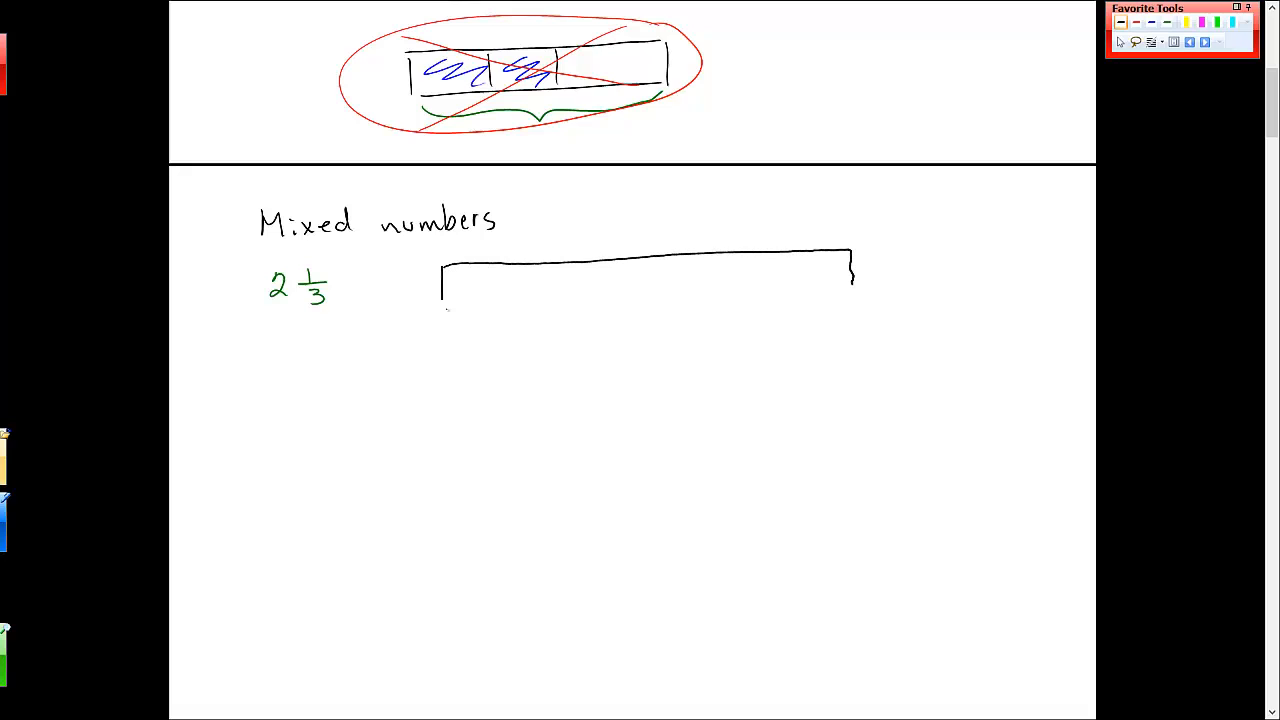
pyautogui.moveTo(445, 300); pyautogui.dragTo(855, 290)
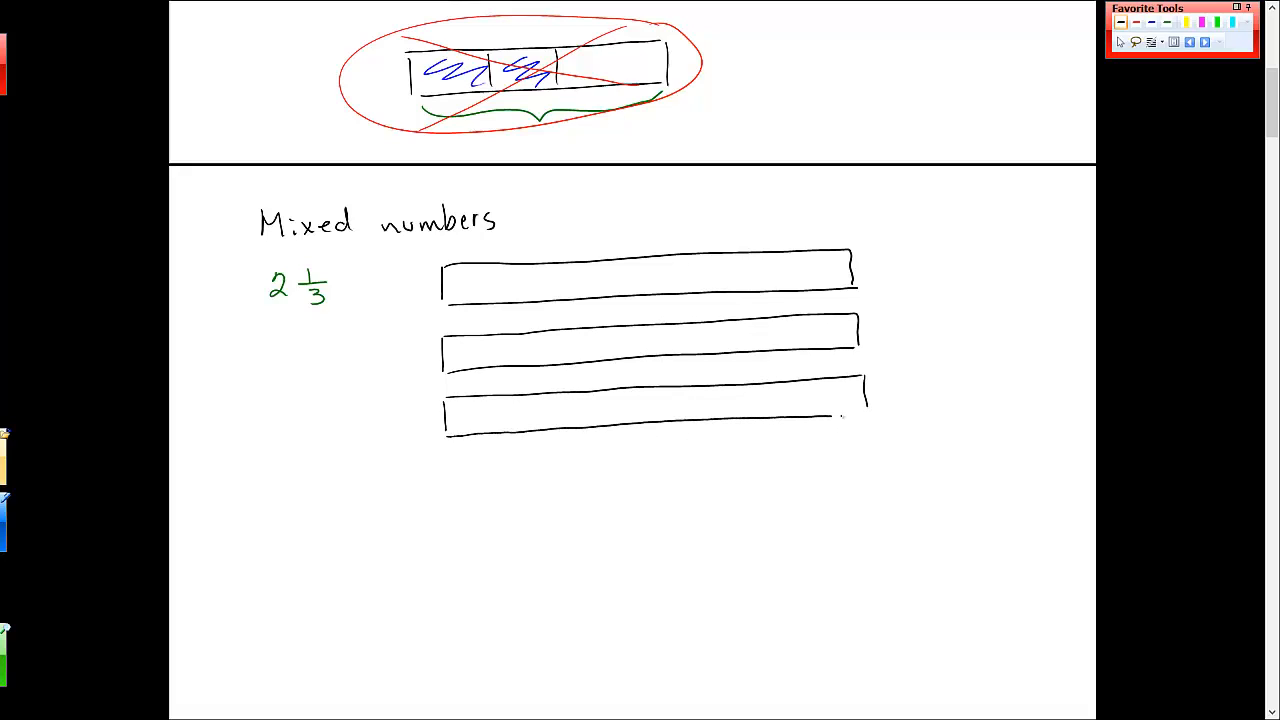
# Step: Split the third bar into thirds, shade the first two bars fully blue and one third of the last
pyautogui.moveTo(600, 395); pyautogui.dragTo(600, 420)
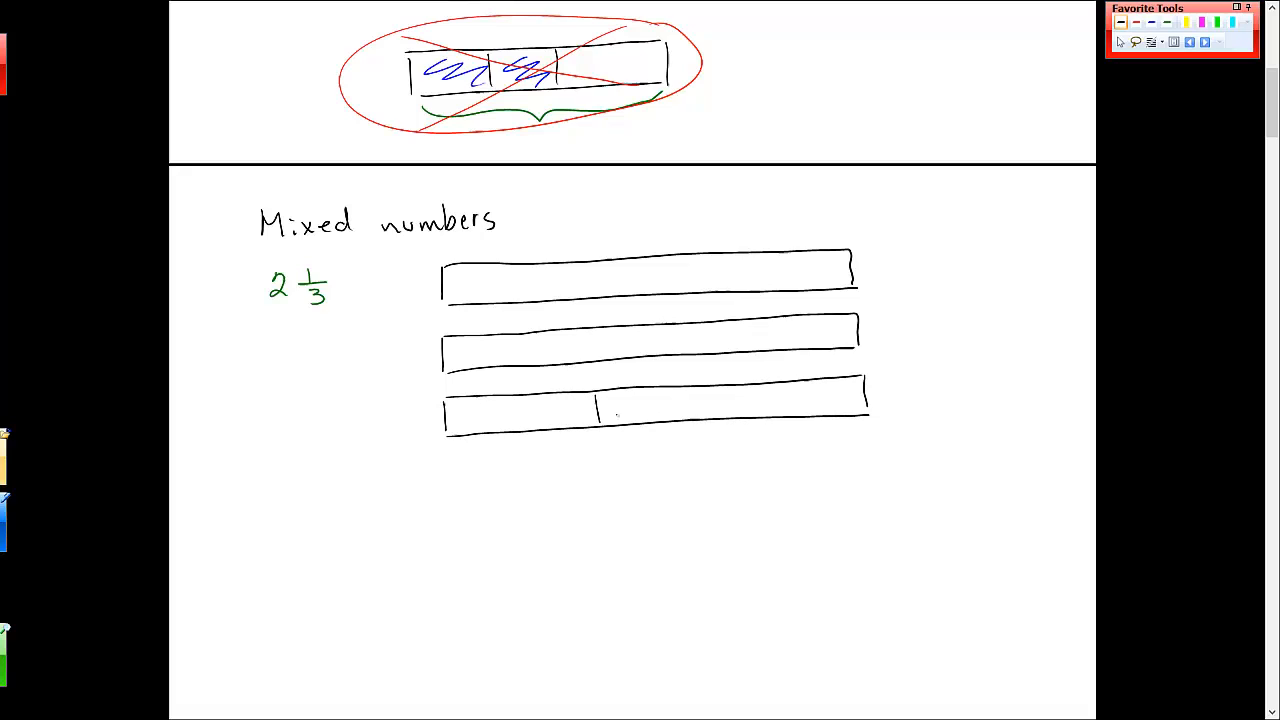
pyautogui.moveTo(730, 390); pyautogui.dragTo(730, 425)
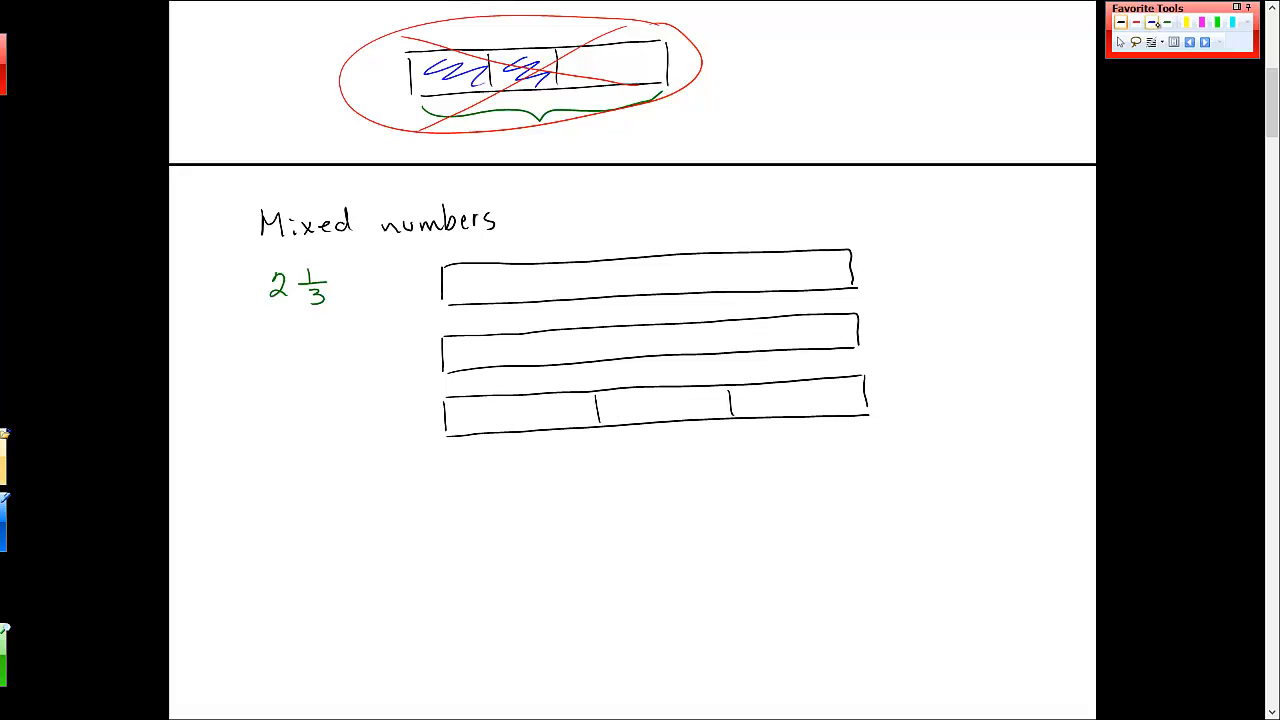
pyautogui.moveTo(455, 282); pyautogui.dragTo(570, 282)
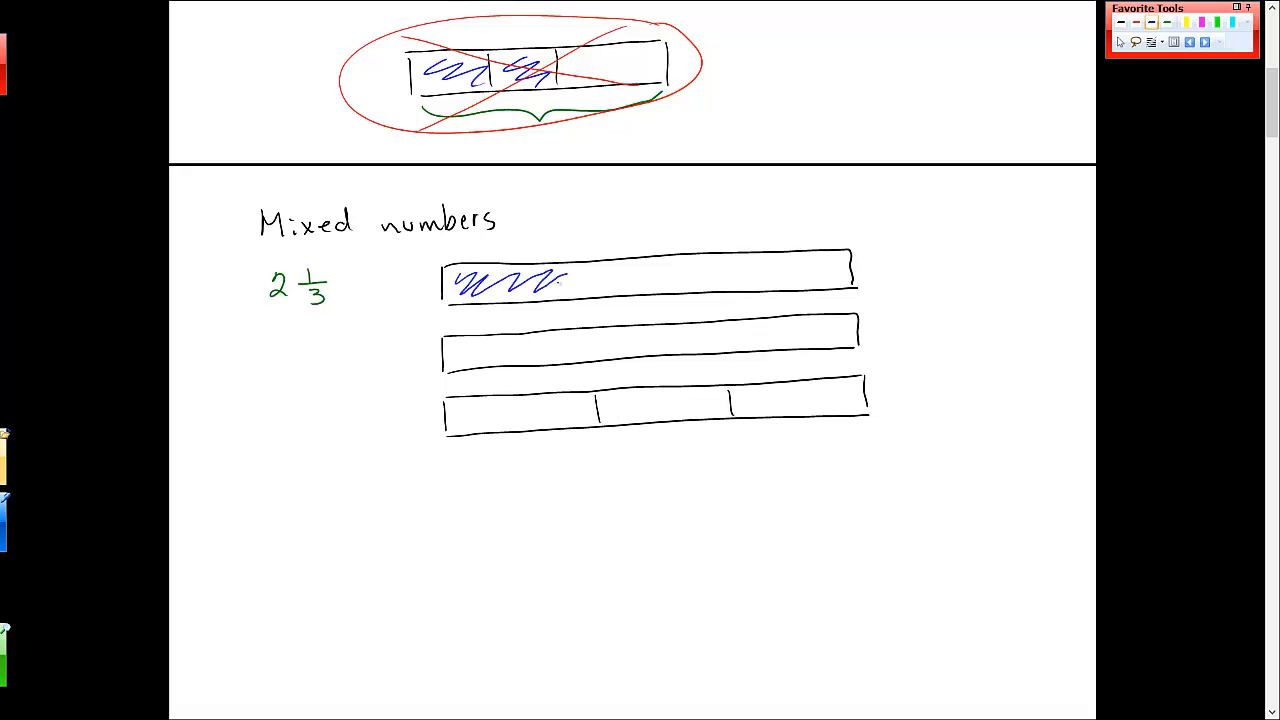
pyautogui.moveTo(570, 280); pyautogui.dragTo(850, 280)
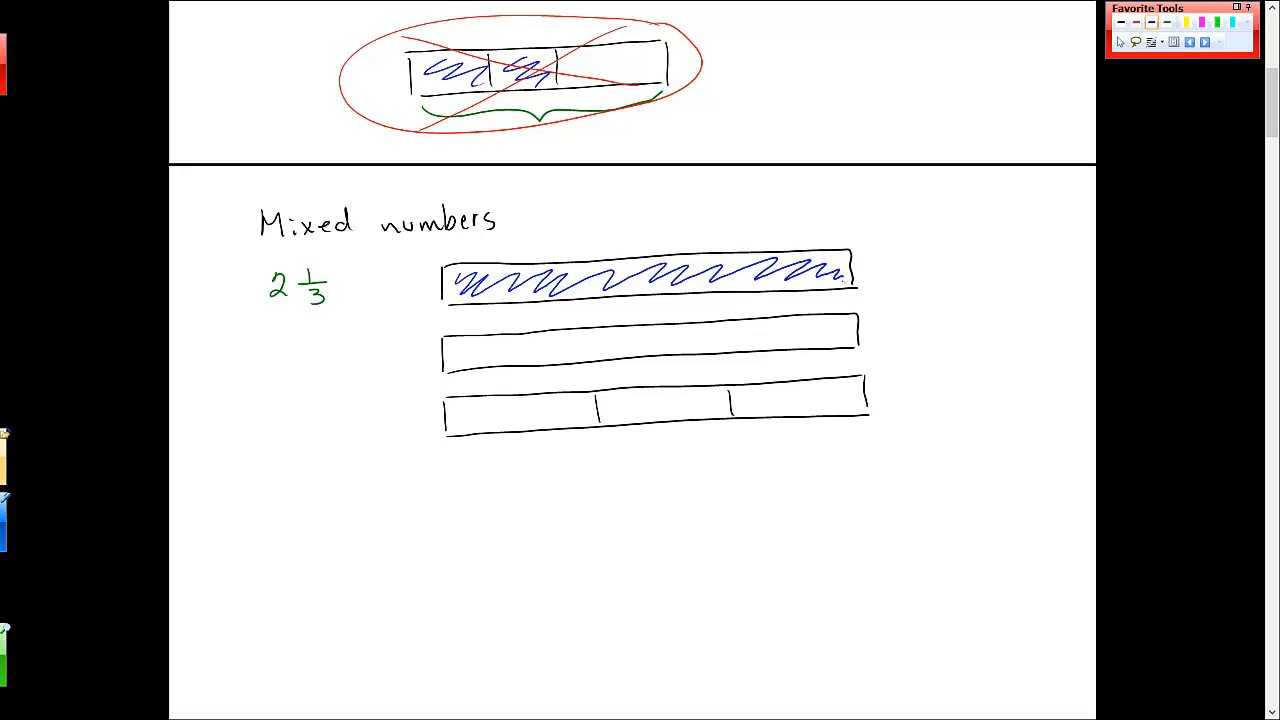
pyautogui.moveTo(455, 350); pyautogui.dragTo(630, 345)
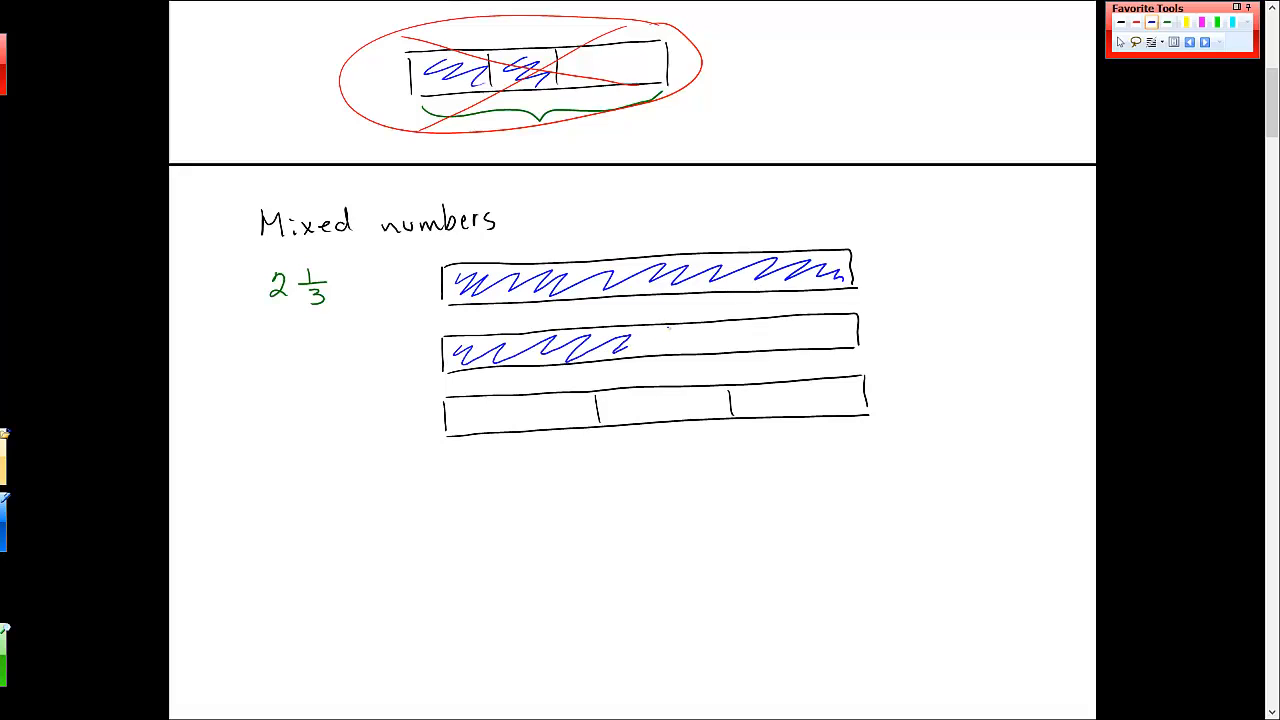
pyautogui.moveTo(630, 345); pyautogui.dragTo(850, 345)
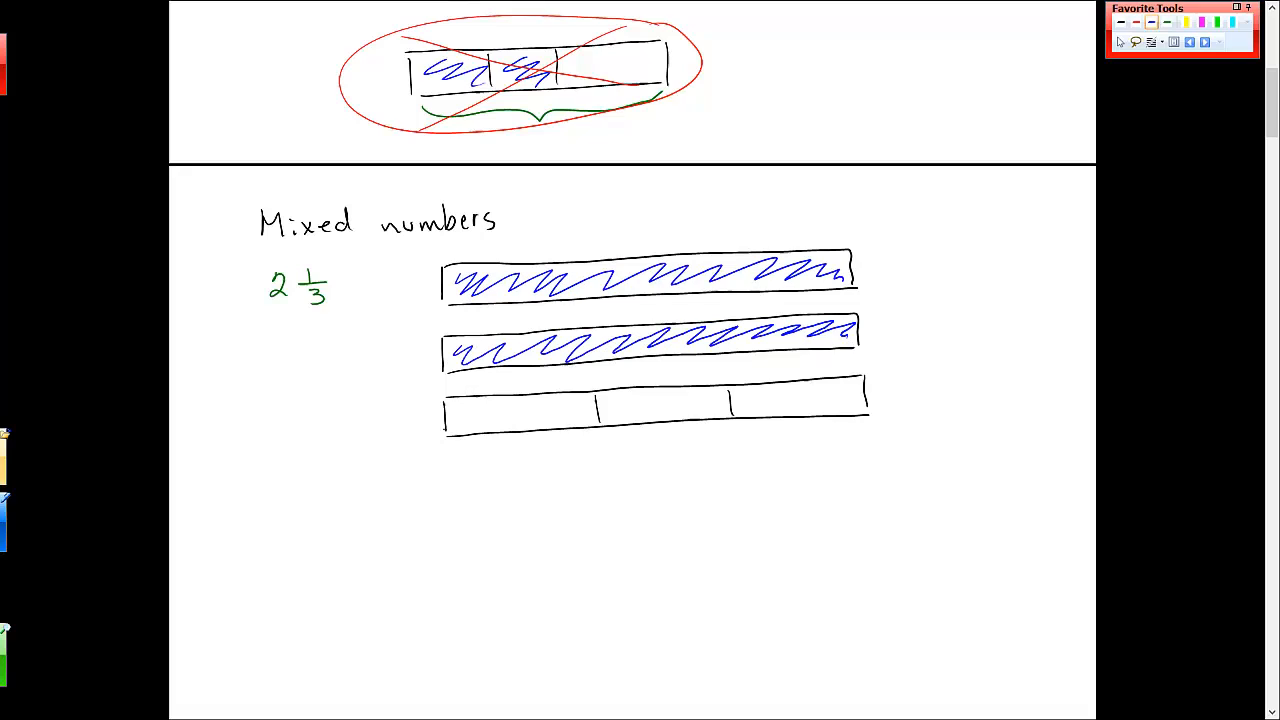
pyautogui.moveTo(455, 415); pyautogui.dragTo(590, 415)
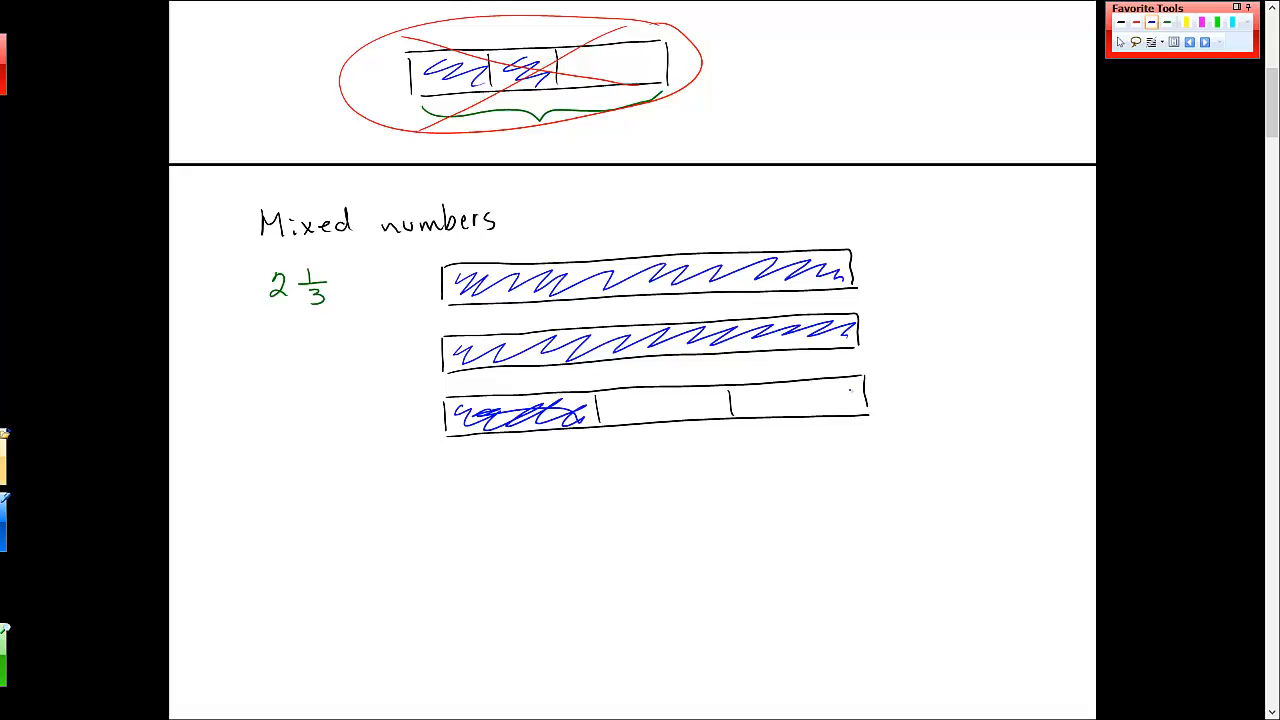
# Step: Draw a wavy divider and handwrite 'Draw fraction bars for' with bullets 1/6, 3/5 and a mixed number starting 2 3/…
pyautogui.scroll(3)
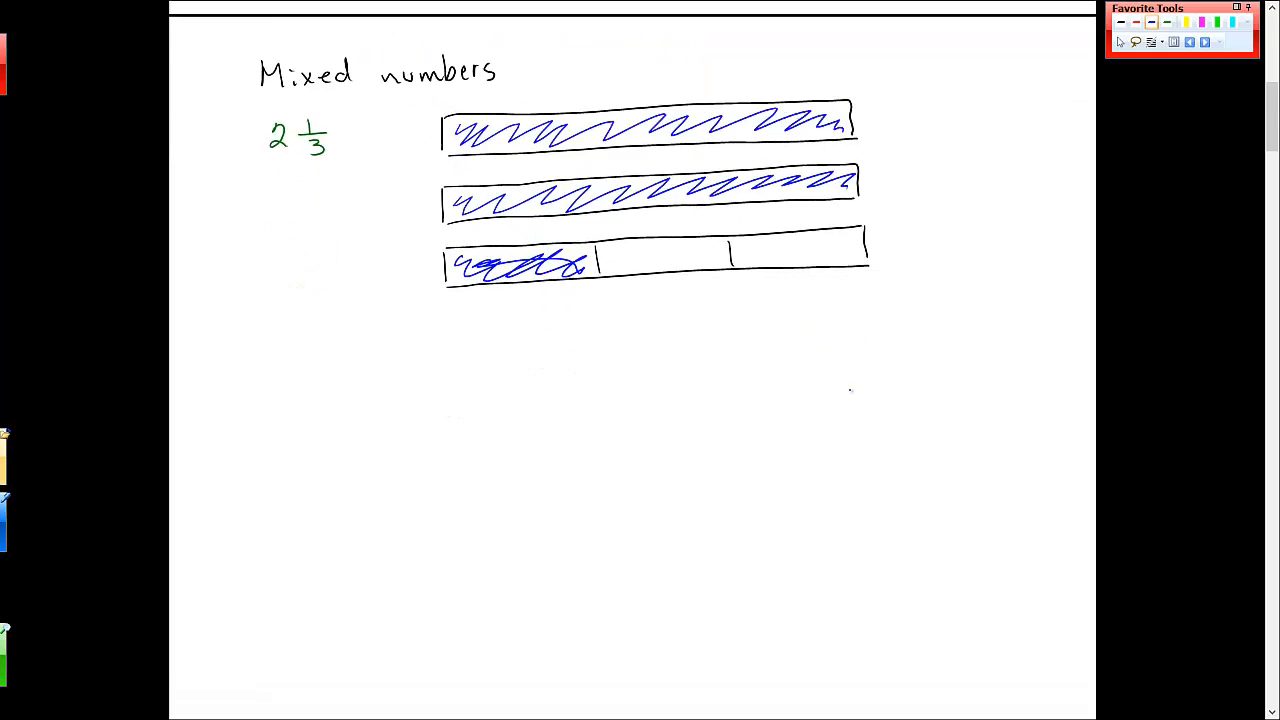
pyautogui.scroll(-3)
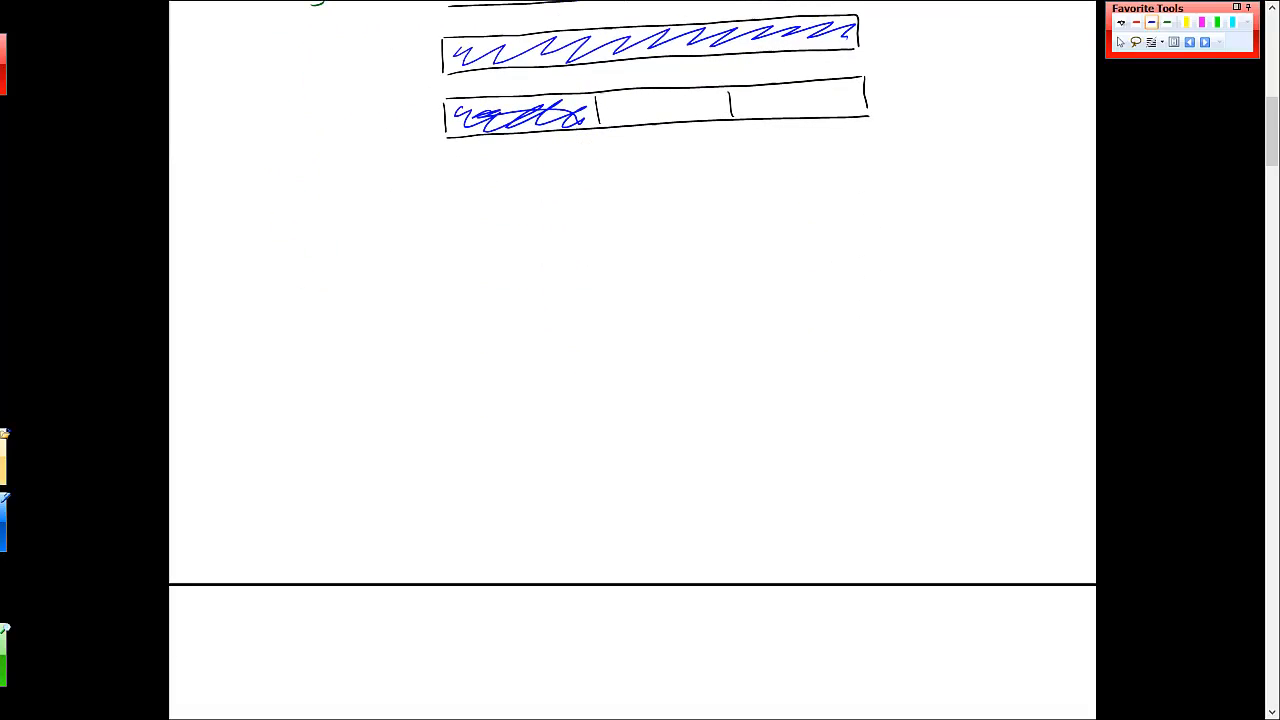
pyautogui.moveTo(250, 197); pyautogui.dragTo(983, 162)
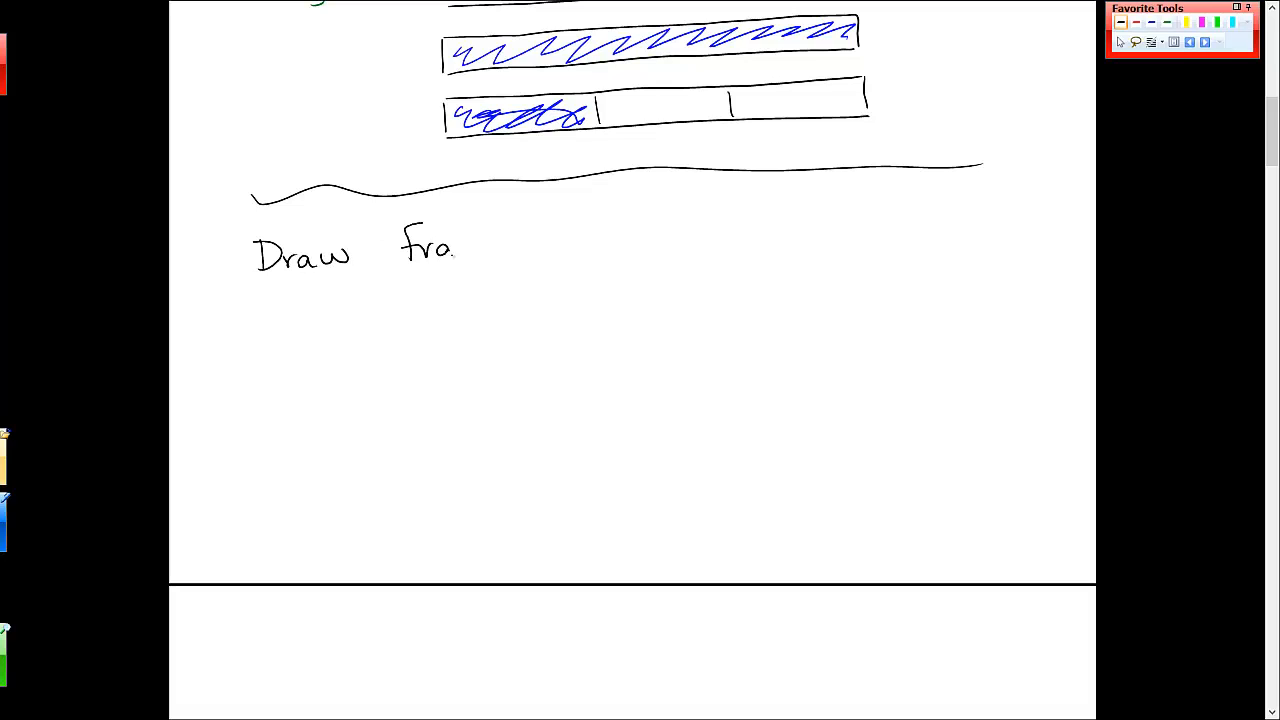
pyautogui.moveTo(455, 245); pyautogui.dragTo(545, 245)
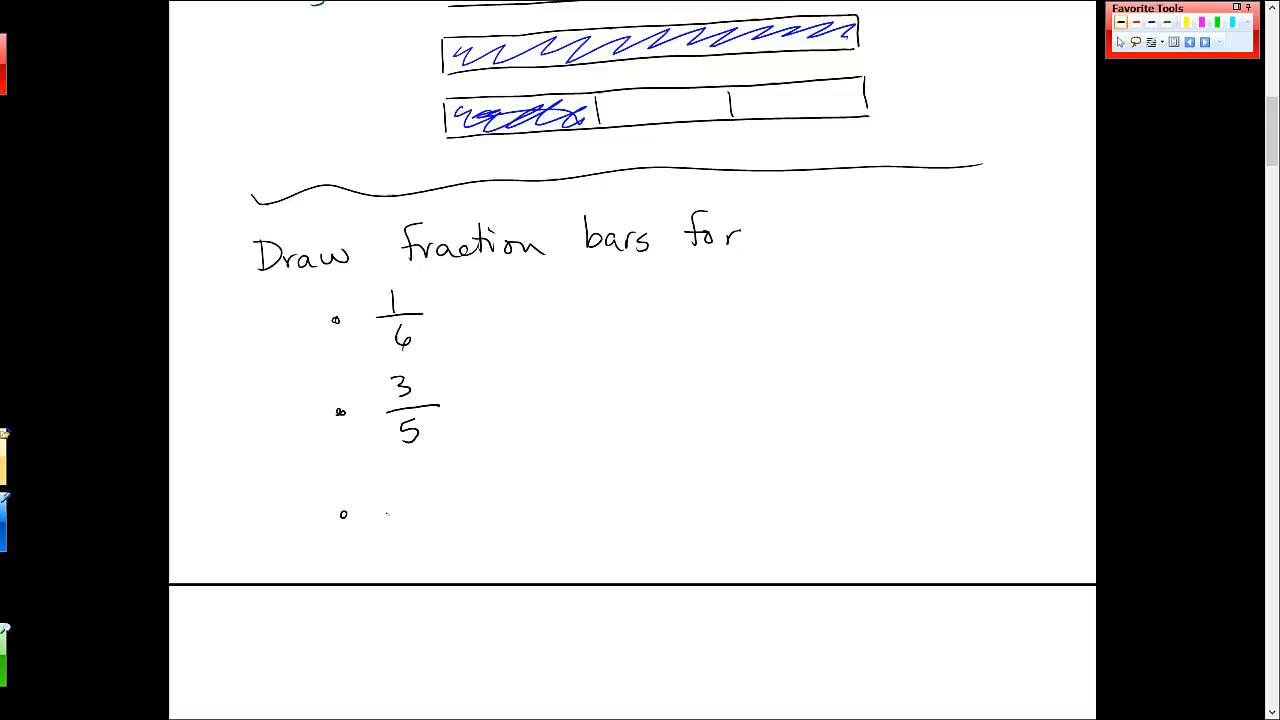
pyautogui.moveTo(390, 515); pyautogui.dragTo(475, 490)
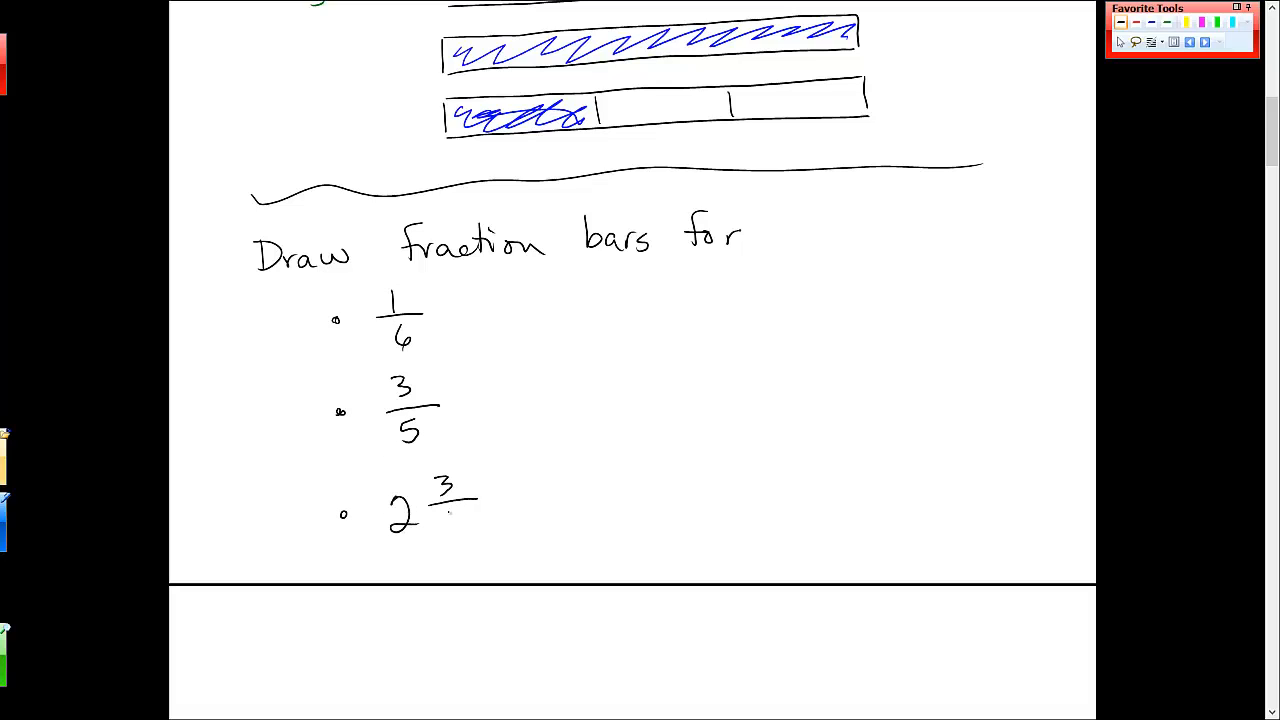